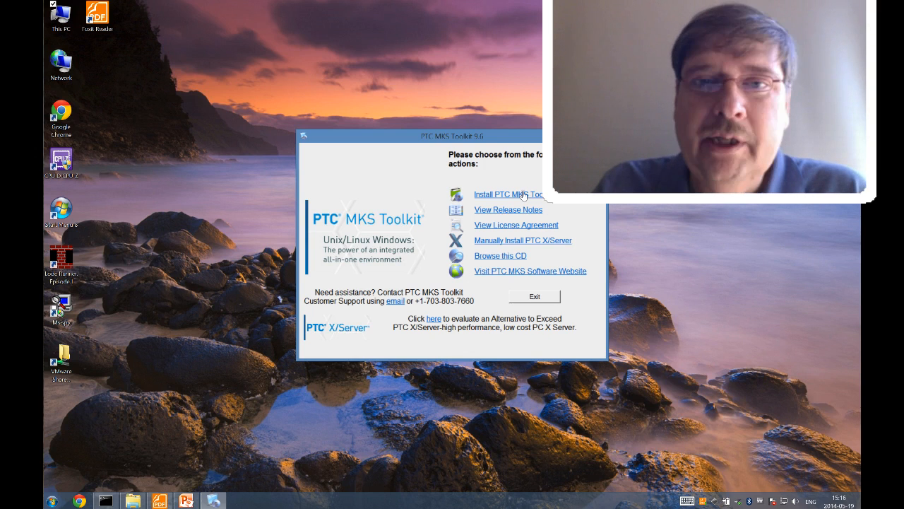
Launch the PTC MKS Toolkit 9.6 setup wizard from the install menu.
left_click(507, 194)
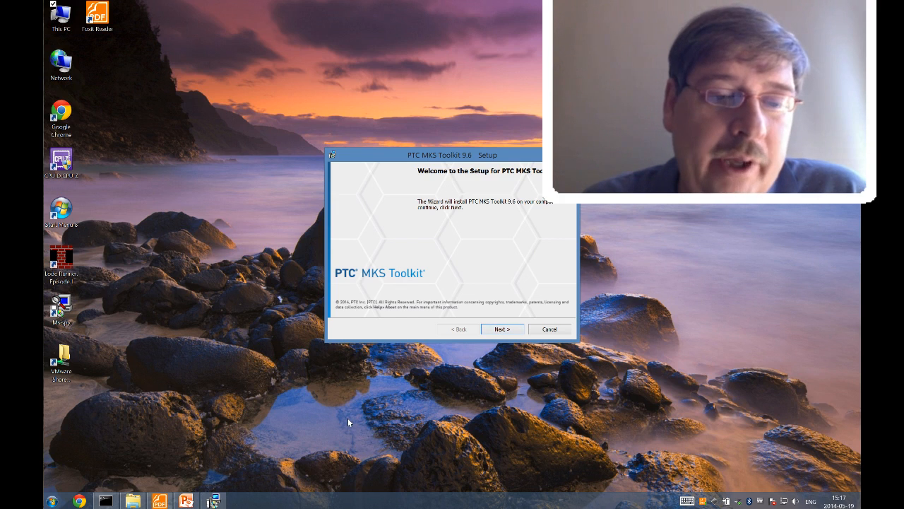
mouse_move(243, 471)
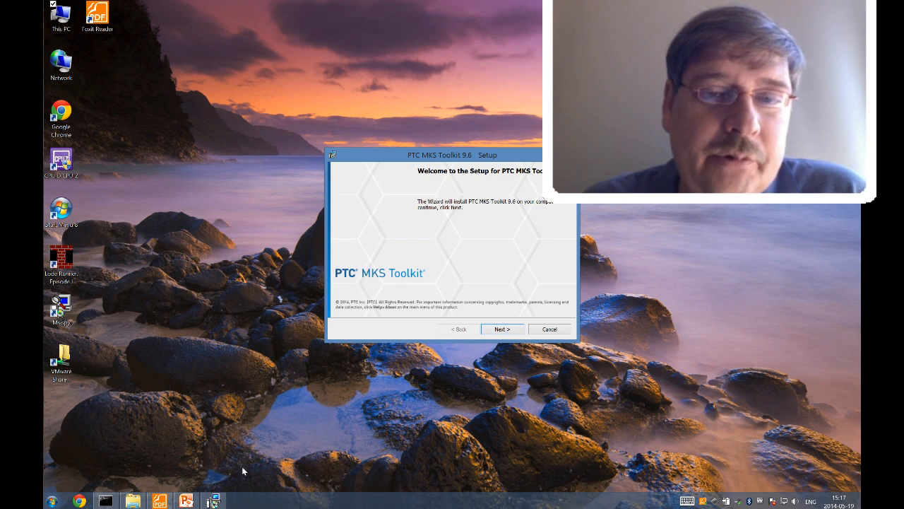
mouse_move(249, 464)
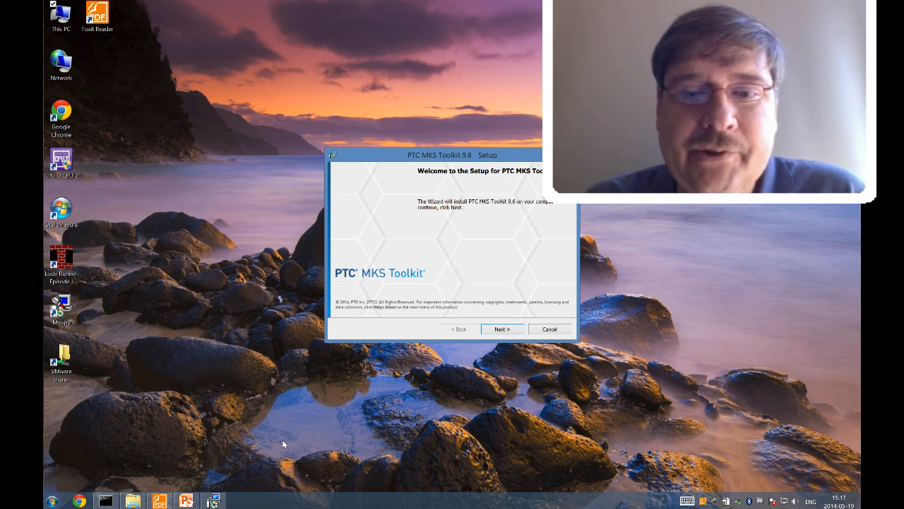
Move past the welcome page and accept the license agreement terms.
left_click(503, 329)
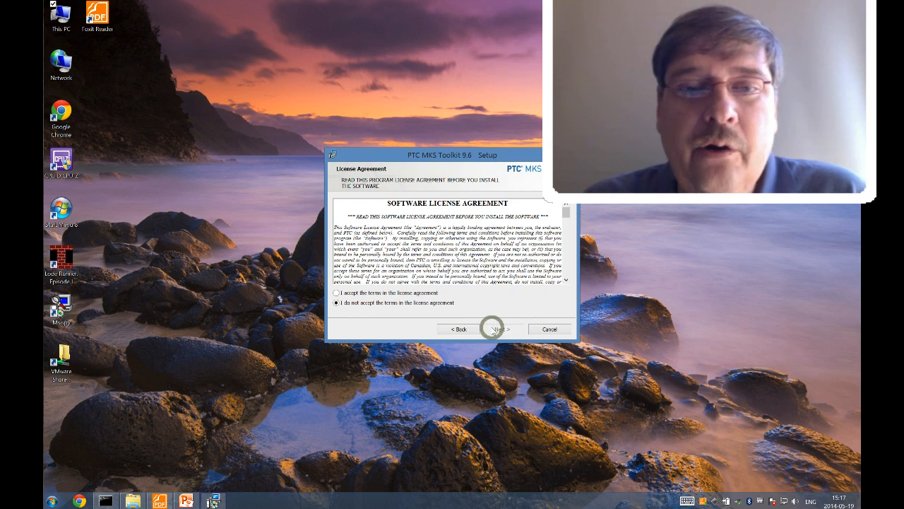
left_click(336, 293)
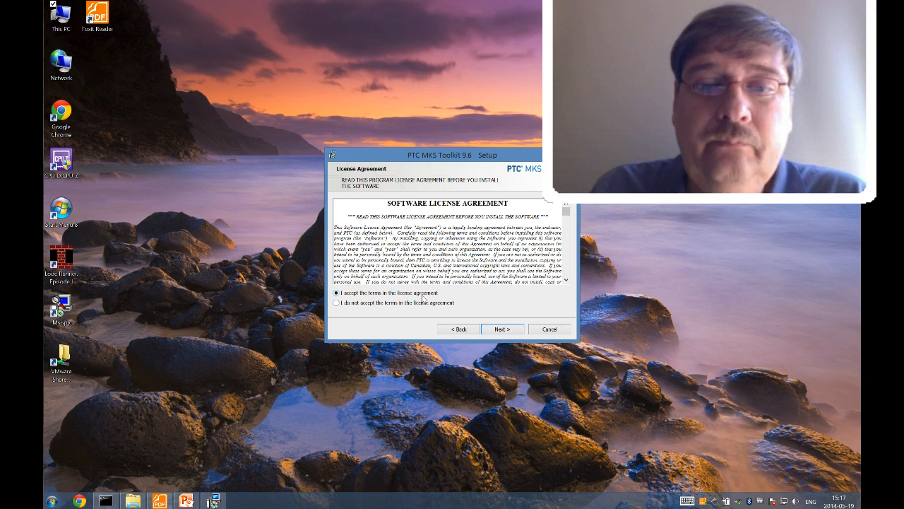
Submit user name Admin and the product key on the customer information page.
left_click(503, 329)
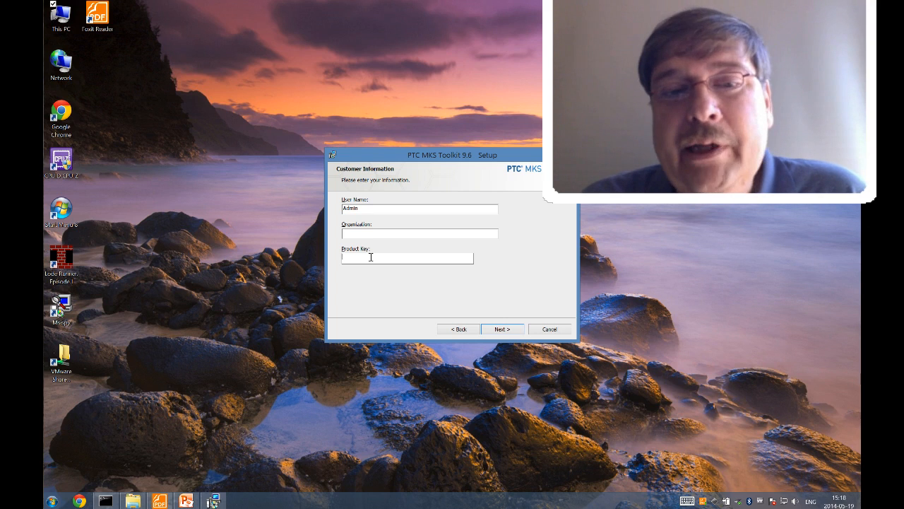
mouse_move(210, 404)
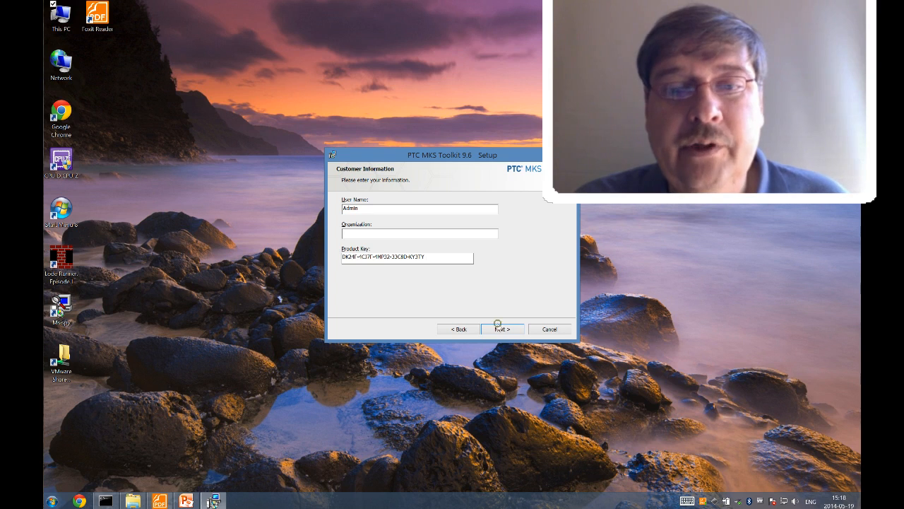
left_click(501, 329)
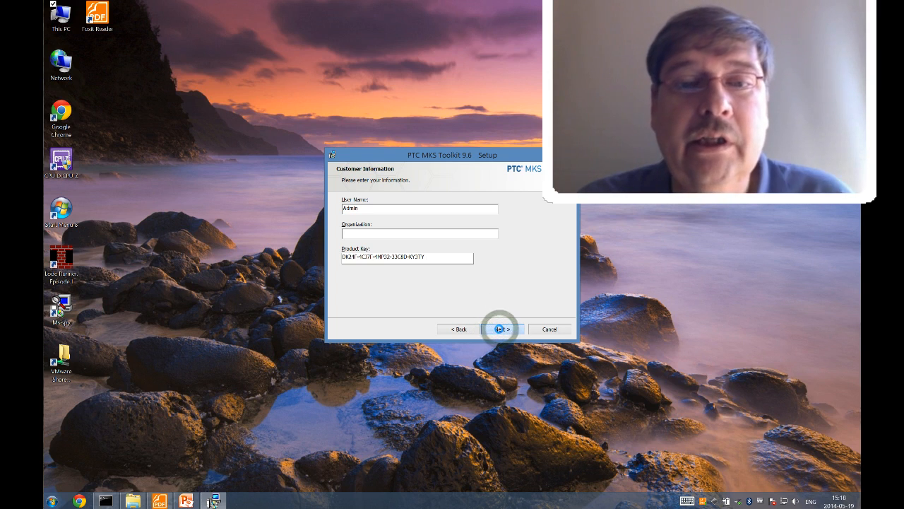
left_click(502, 329)
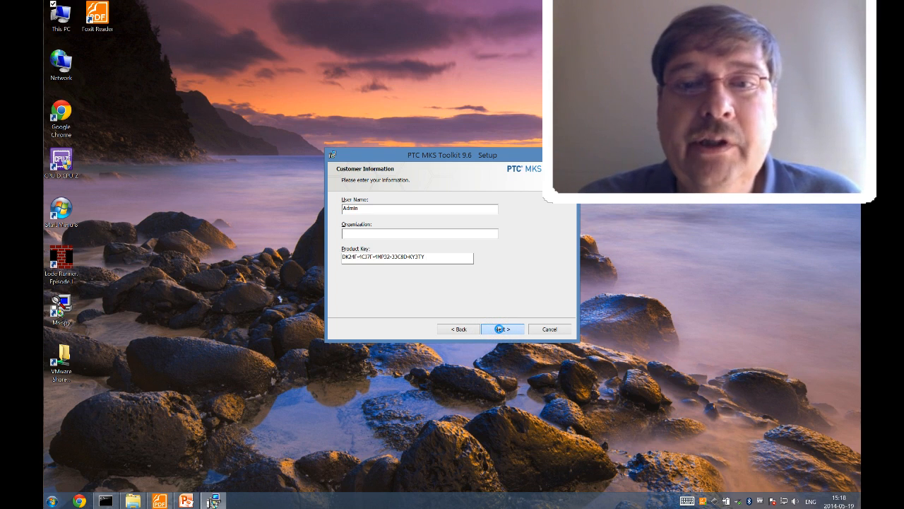
Keep Visual C++ 9.0 as the default compiler and the checked file extensions.
left_click(501, 329)
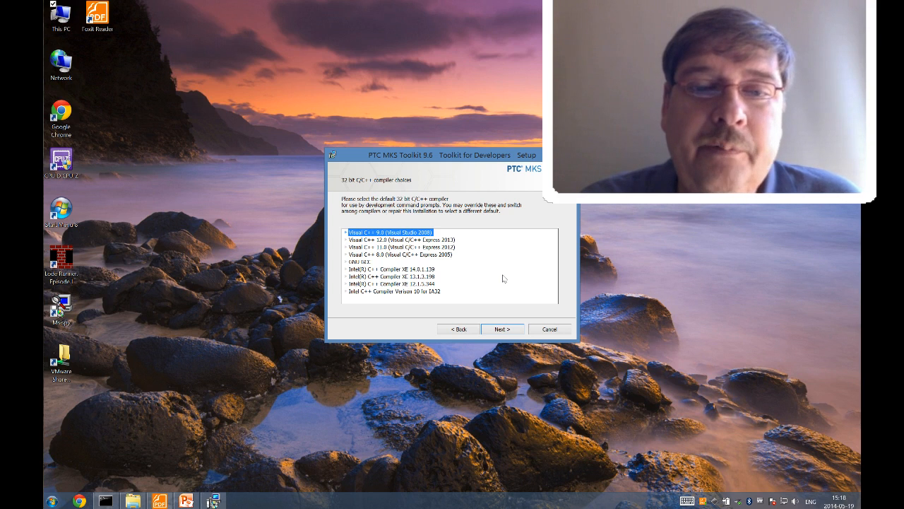
mouse_move(507, 317)
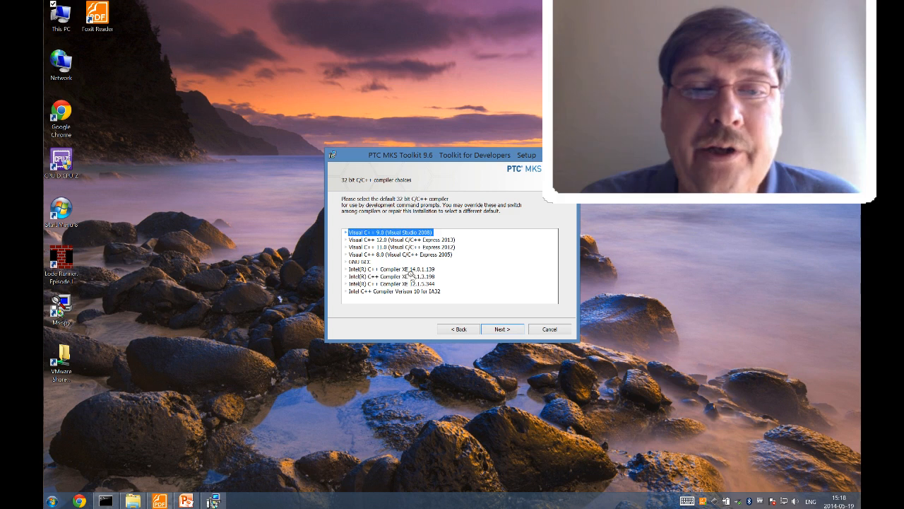
left_click(503, 330)
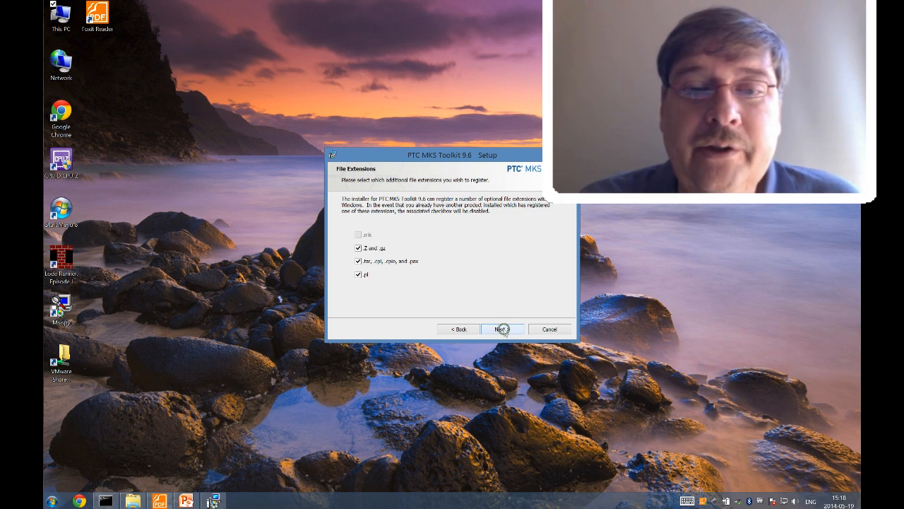
left_click(502, 328)
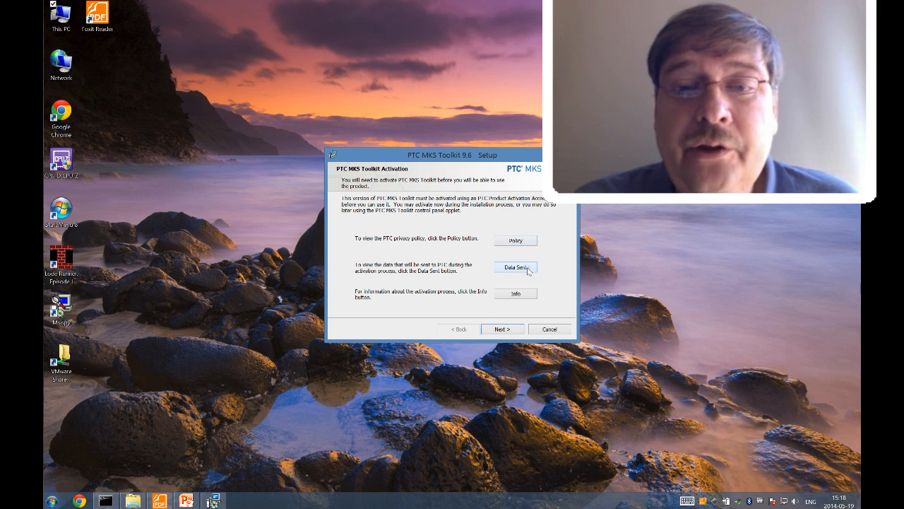
left_click(515, 267)
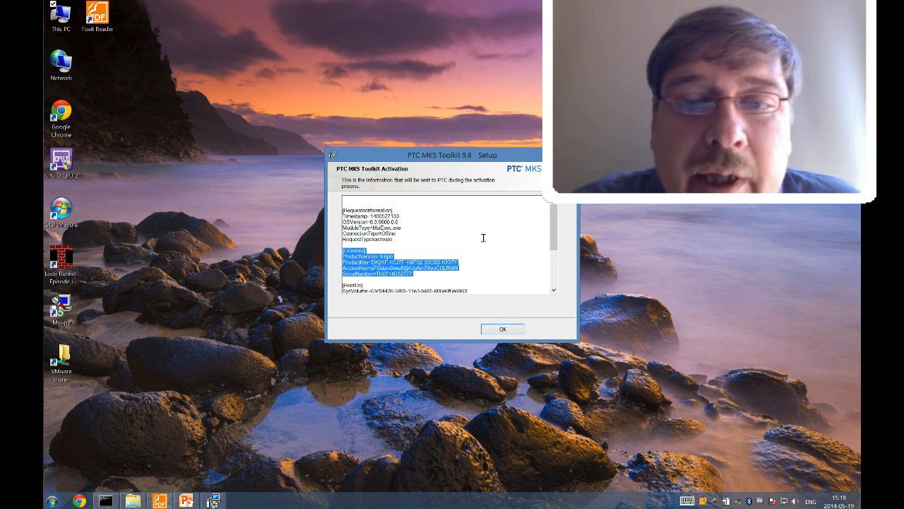
mouse_move(486, 47)
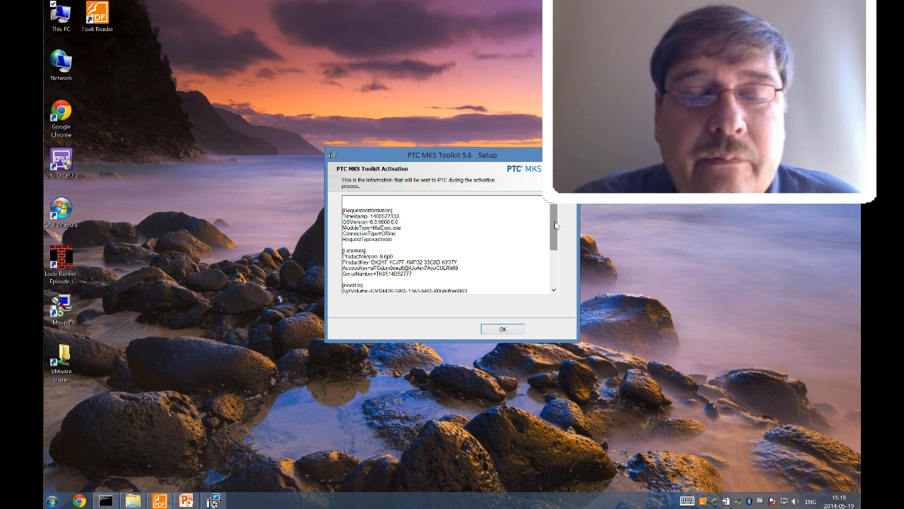
scroll("down", 3)
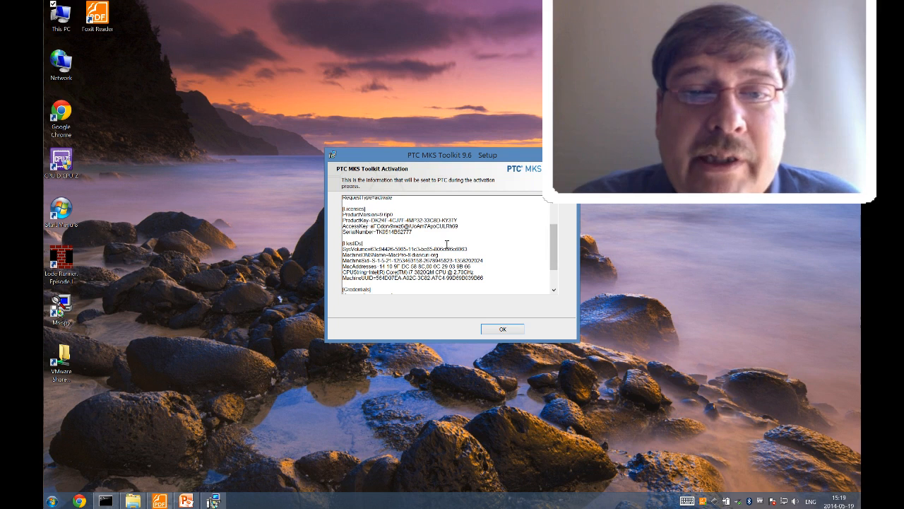
left_click_drag(343, 217, 441, 231)
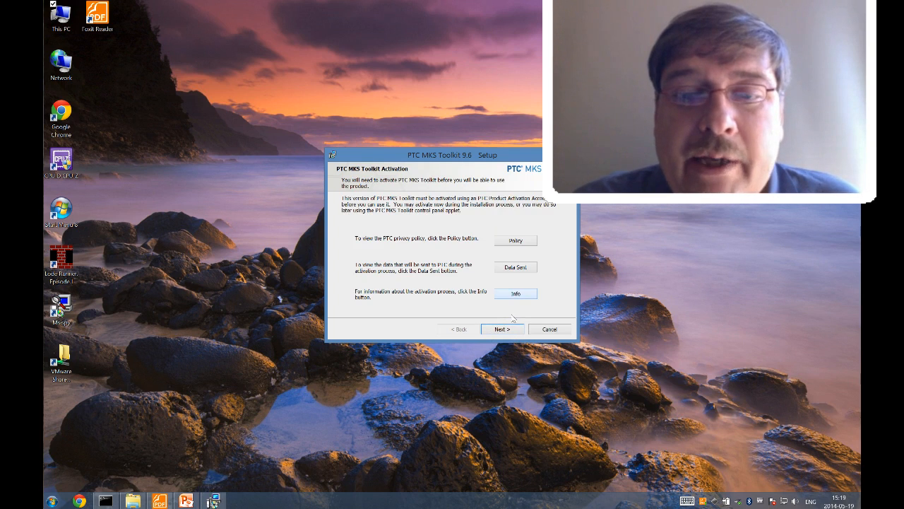
Choose to activate after installation using the control panel applet.
left_click(501, 329)
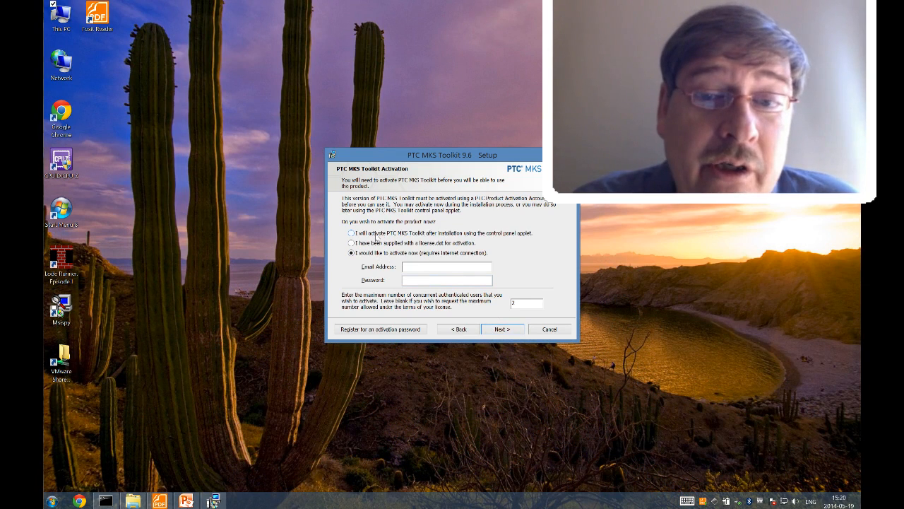
left_click(352, 233)
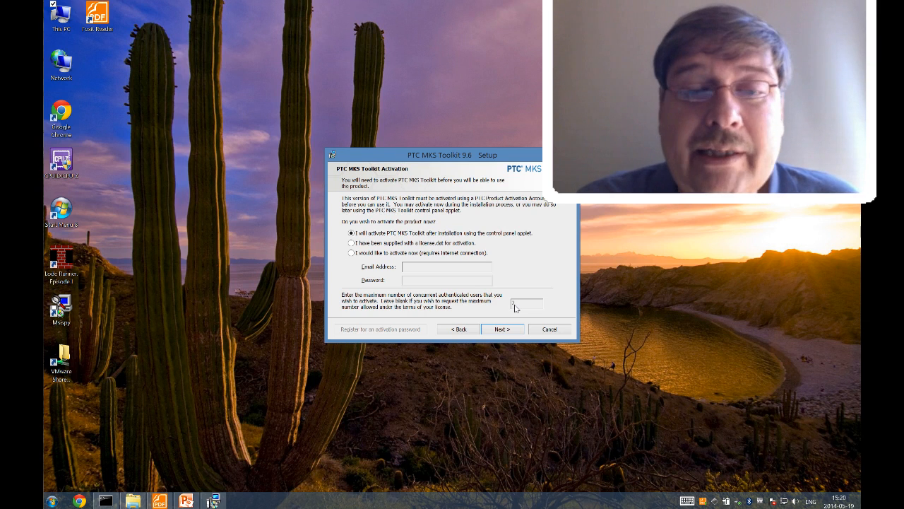
type("2")
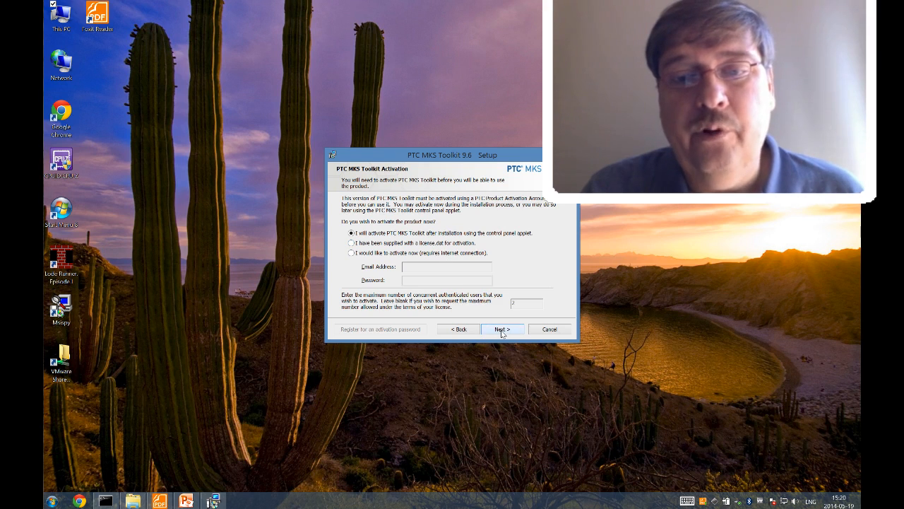
Choose Custom setup and expand the feature tree down to Connectivity Tools.
left_click(502, 329)
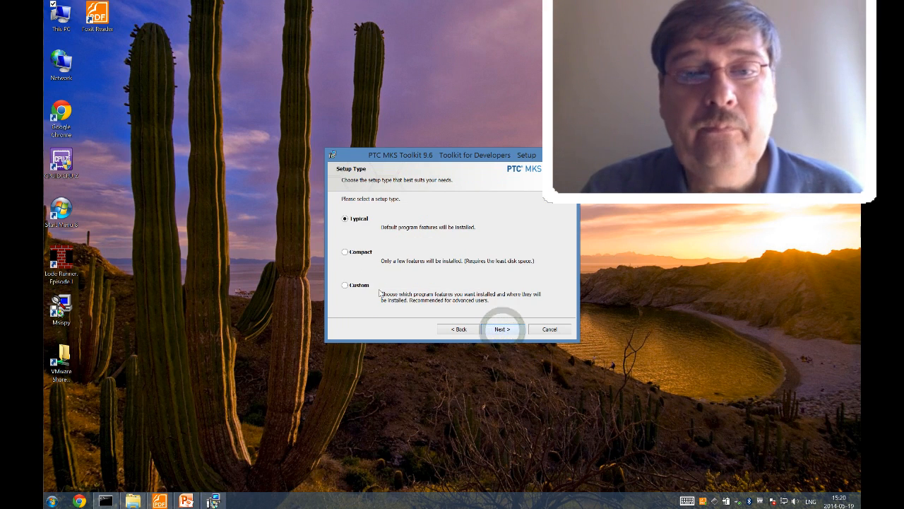
left_click(345, 284)
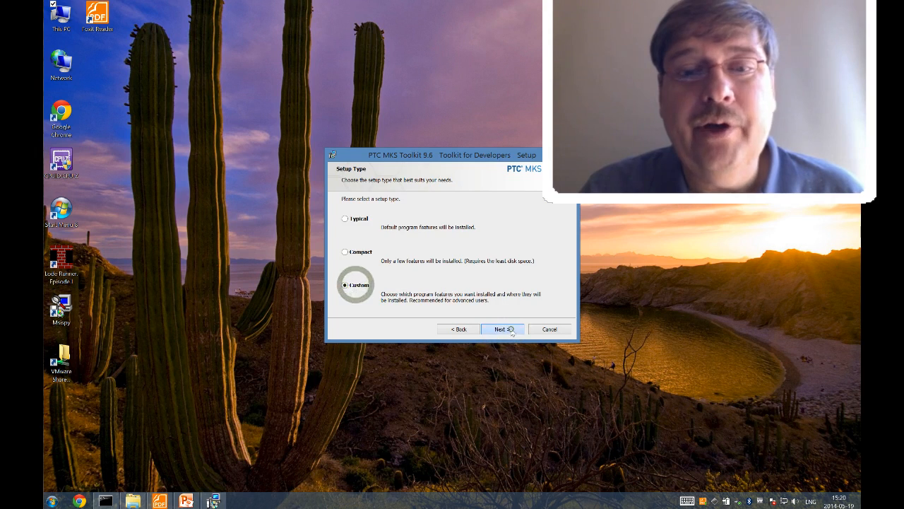
left_click(501, 329)
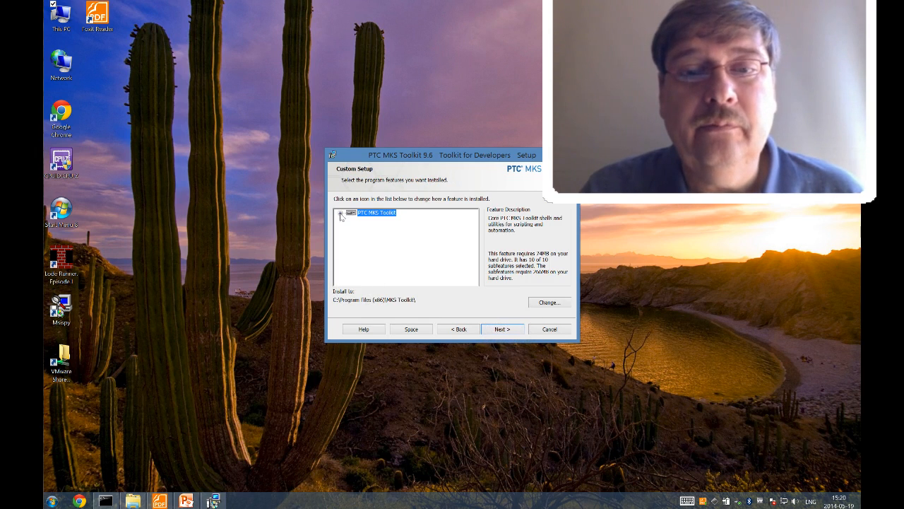
left_click(345, 213)
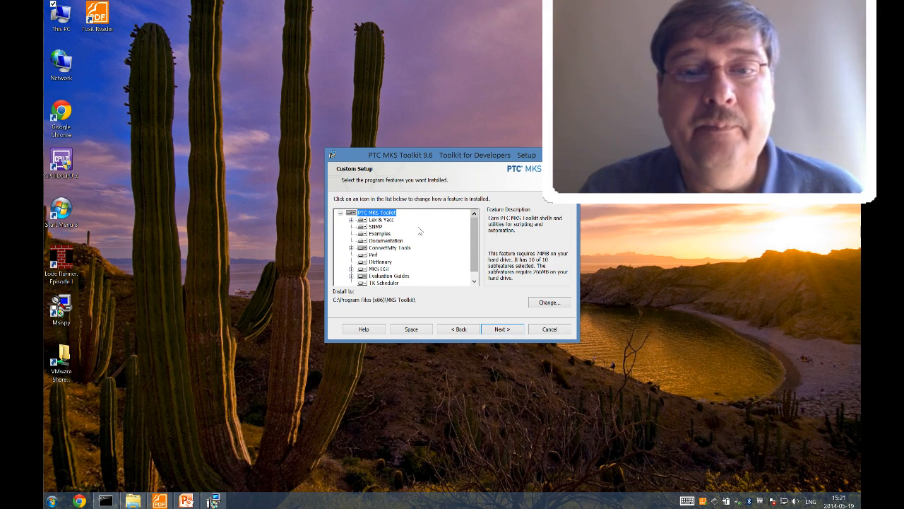
left_click(356, 247)
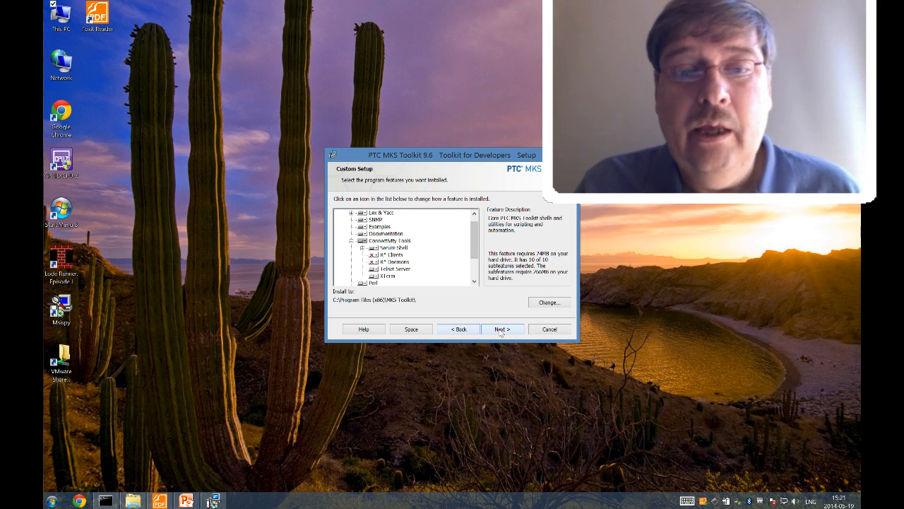
Set the install folder to C:\win32app\nutcf\ and start the installation.
left_click(549, 302)
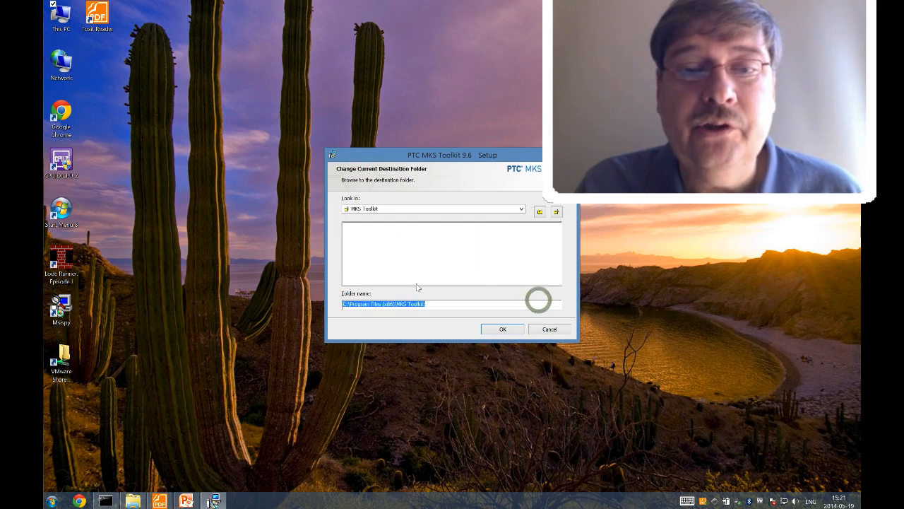
type("c:\\")
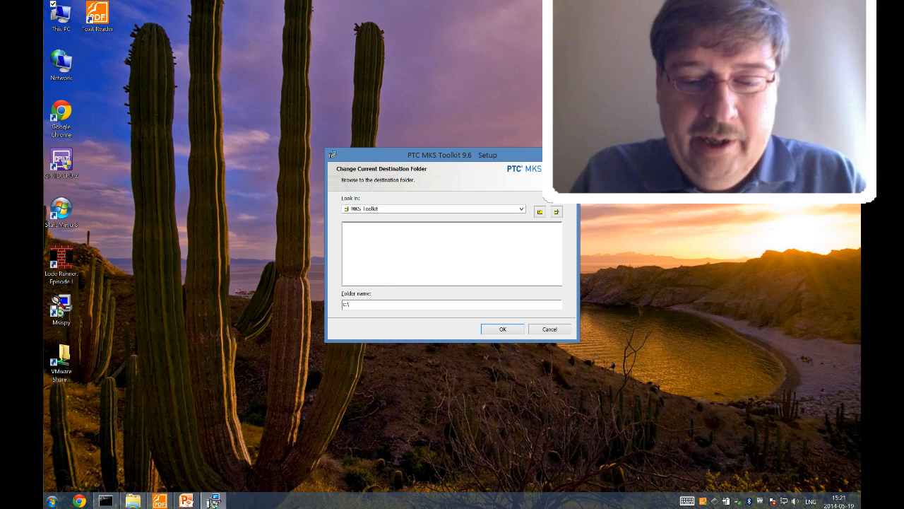
type("win32app\\ru")
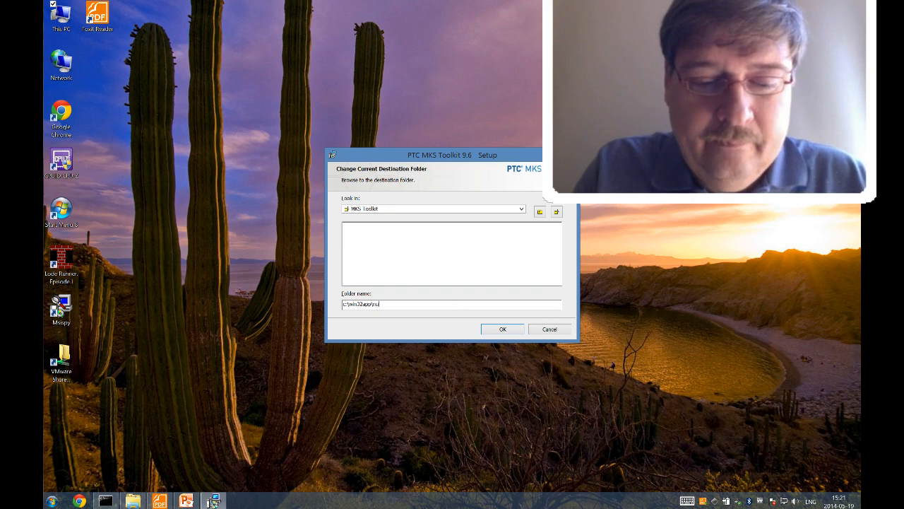
left_click(503, 328)
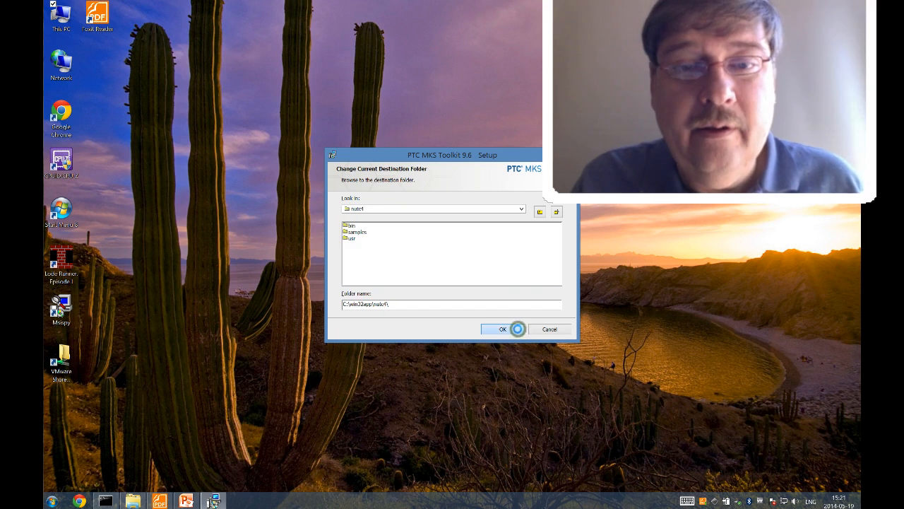
left_click(502, 329)
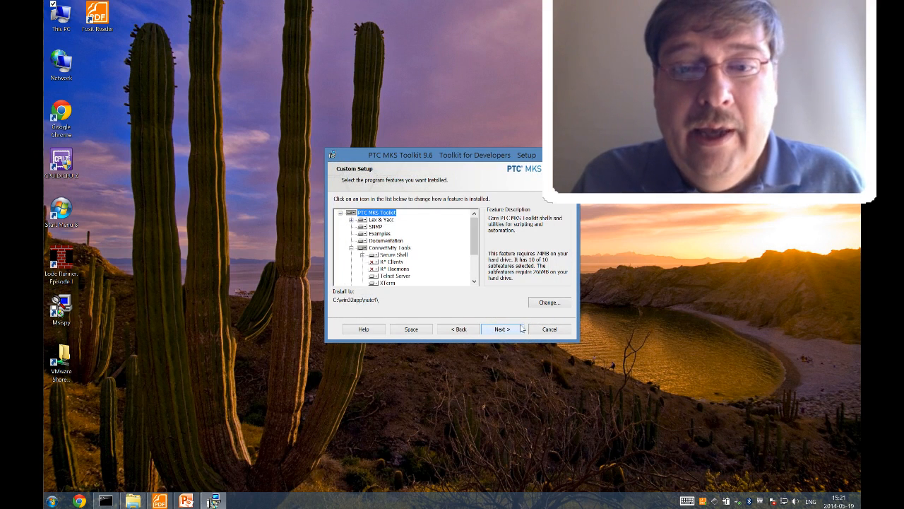
left_click(502, 328)
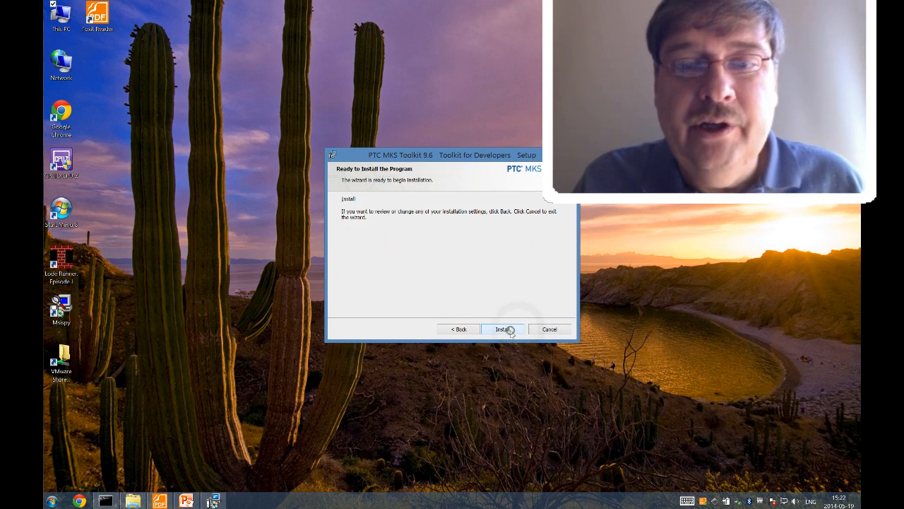
left_click(503, 329)
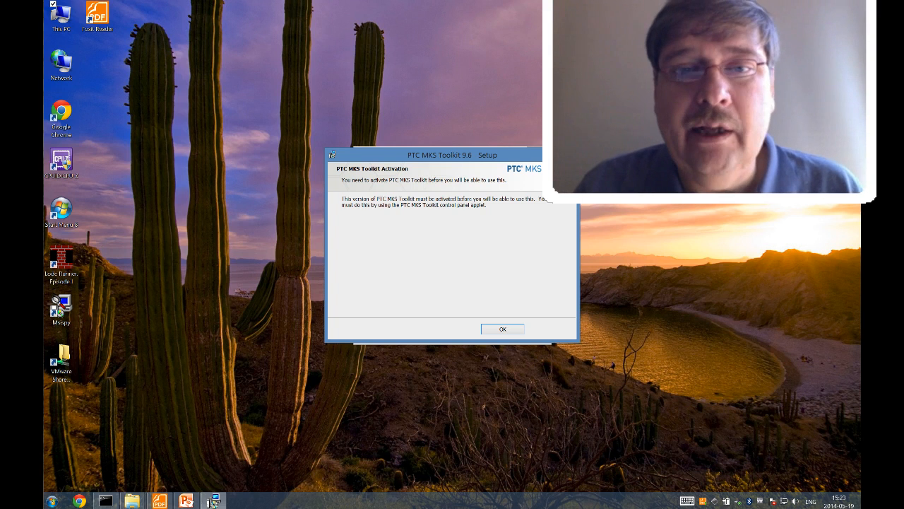
mouse_move(327, 279)
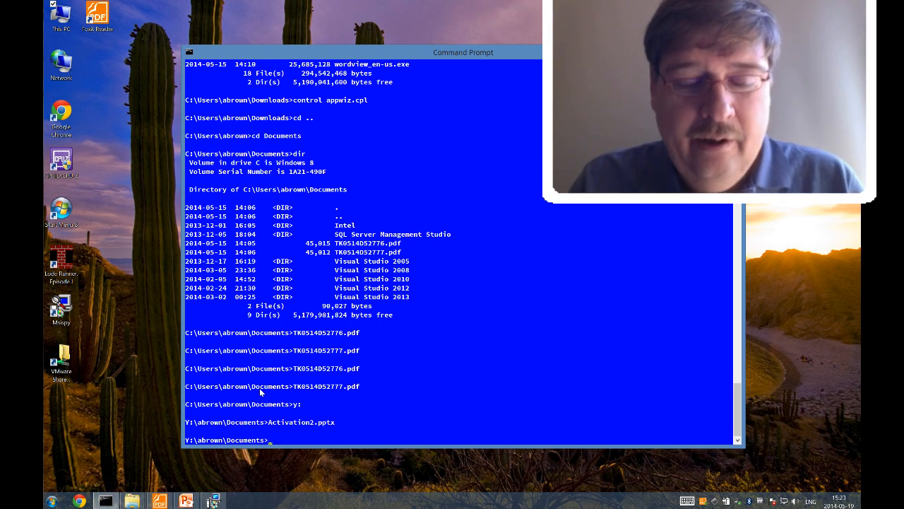
type("ls")
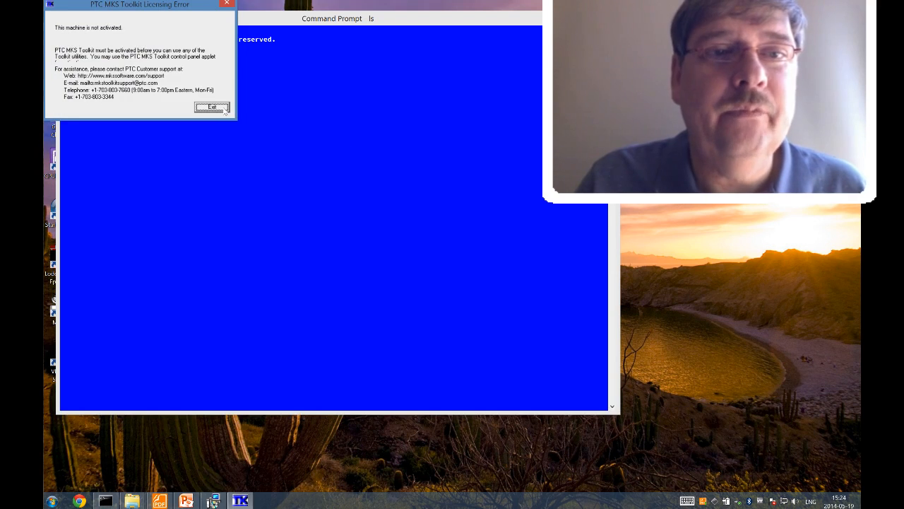
left_click(212, 107)
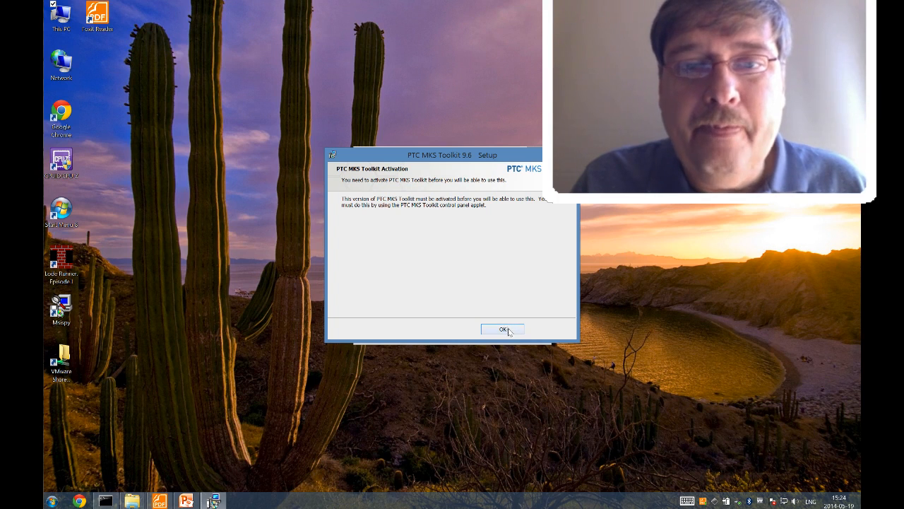
Finish setup without viewing release notes and bring up the Activate form.
left_click(503, 329)
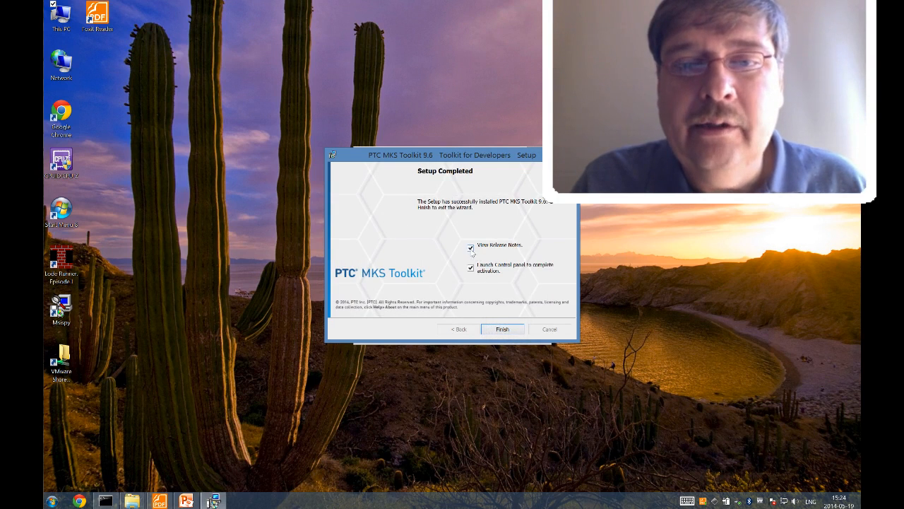
left_click(471, 248)
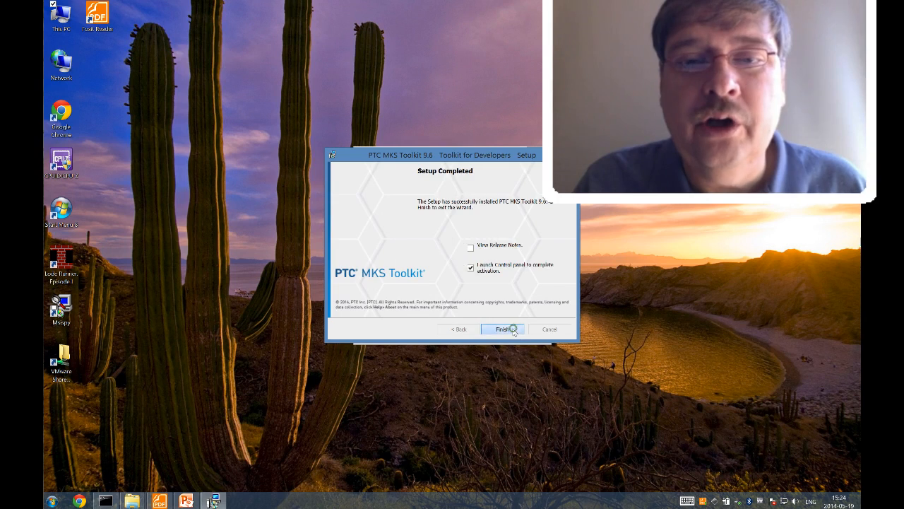
left_click(502, 329)
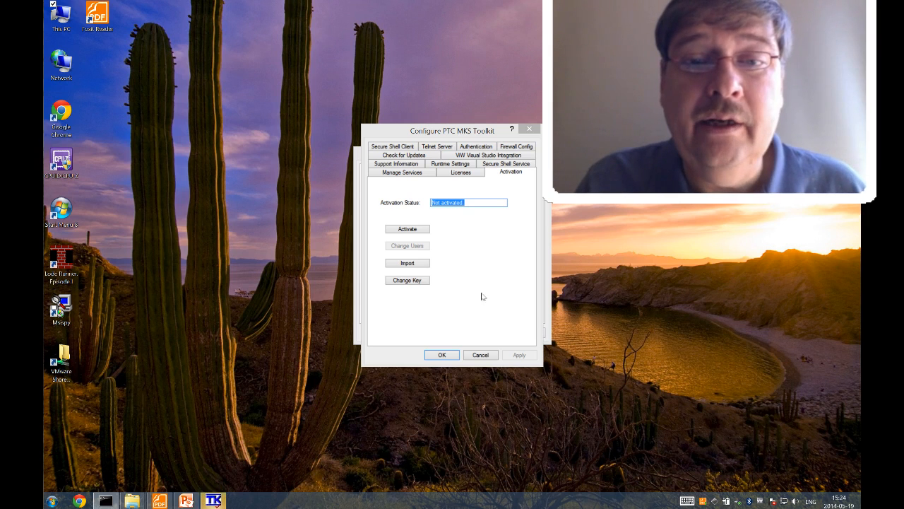
left_click(407, 229)
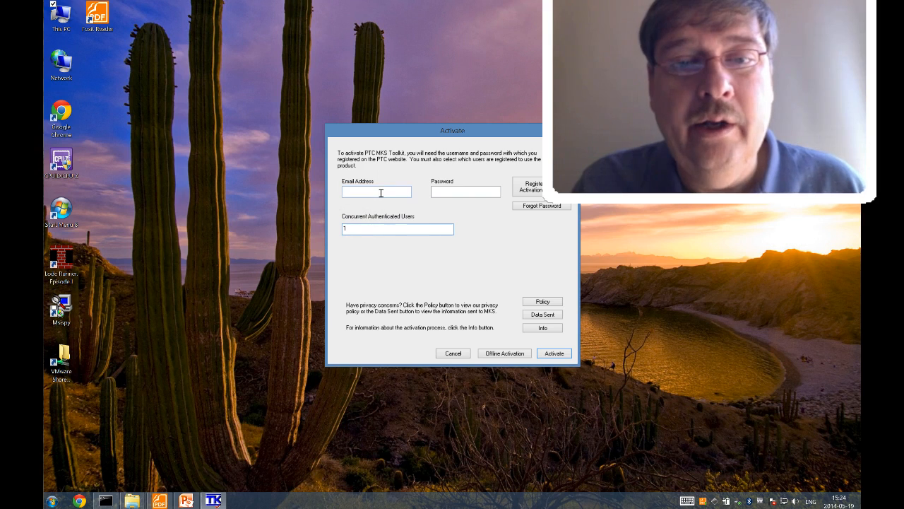
left_click(377, 191)
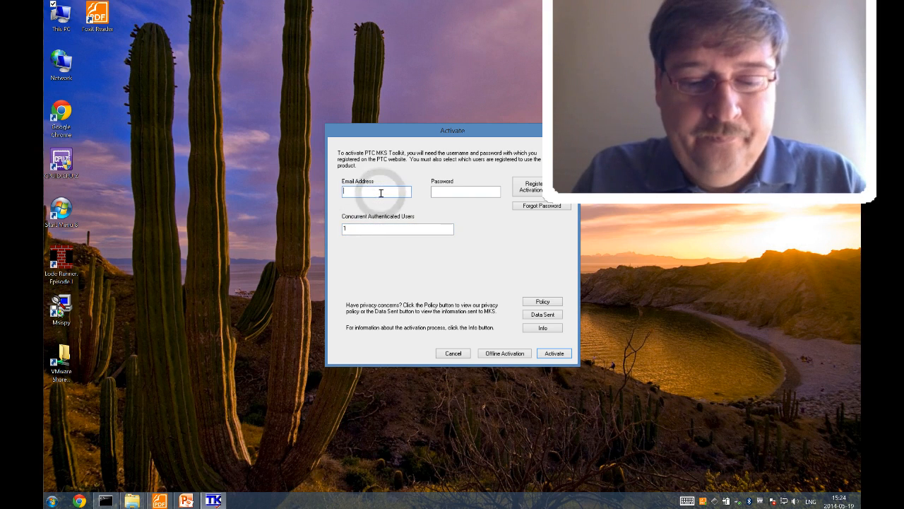
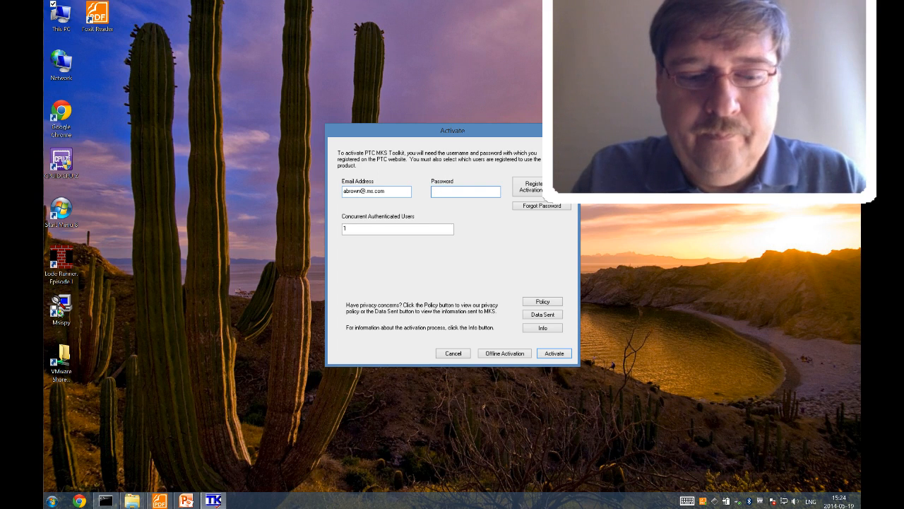
type("password")
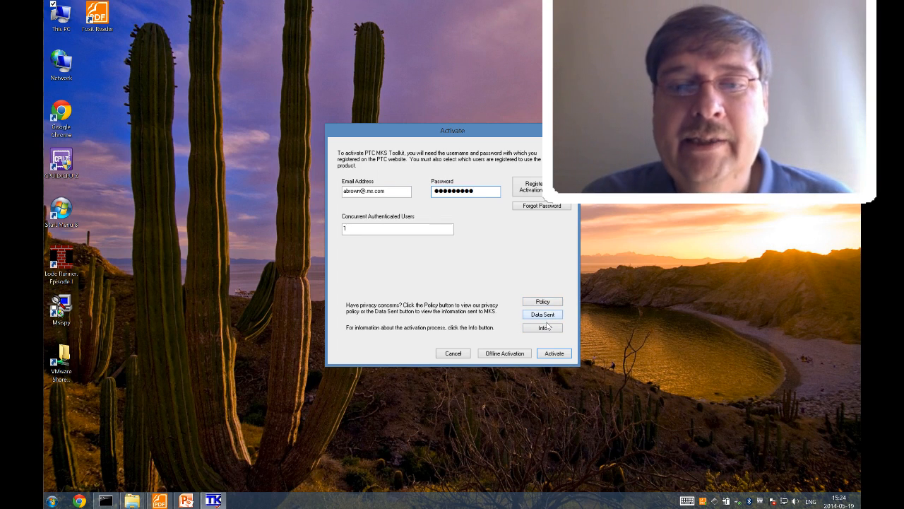
mouse_move(542, 328)
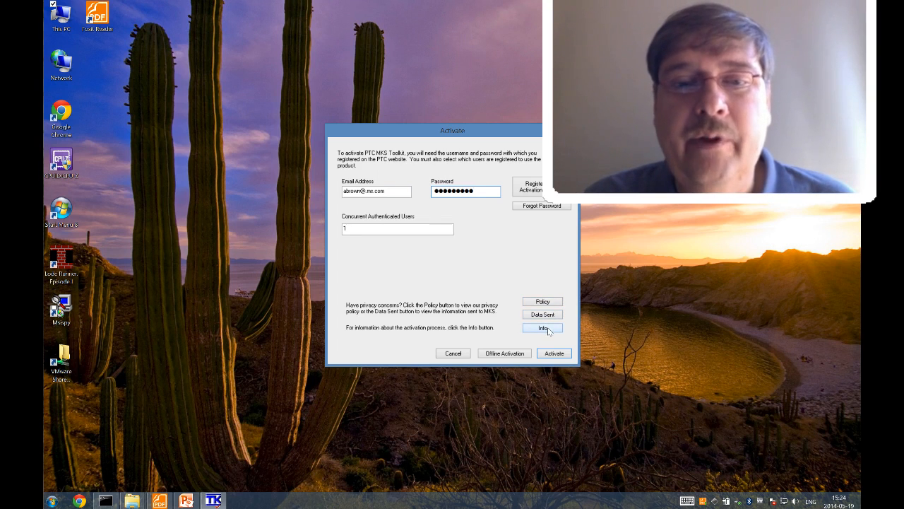
mouse_move(504, 354)
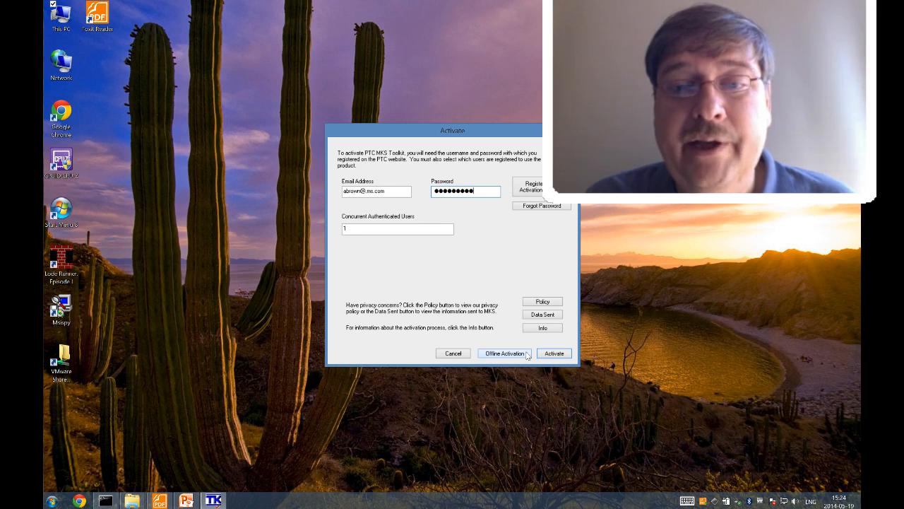
Generate an offline activation request and select its client request text to copy.
left_click(503, 353)
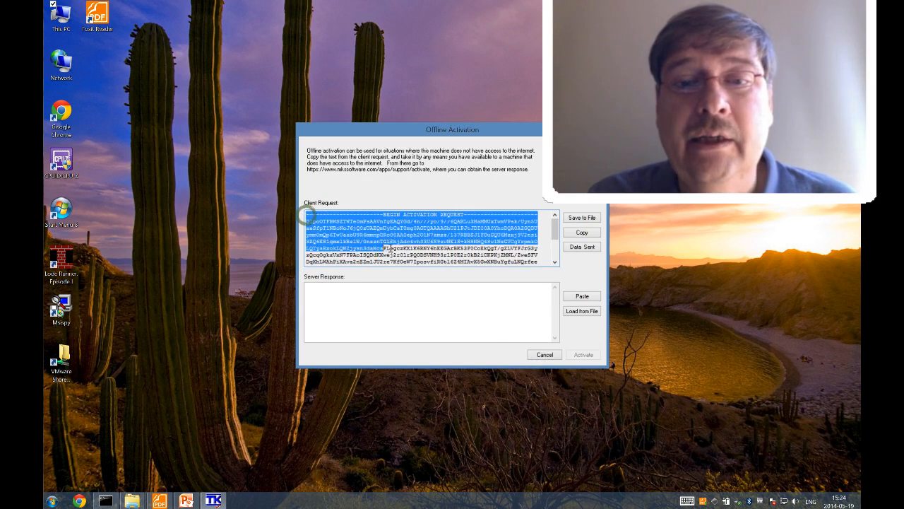
scroll("down", 3)
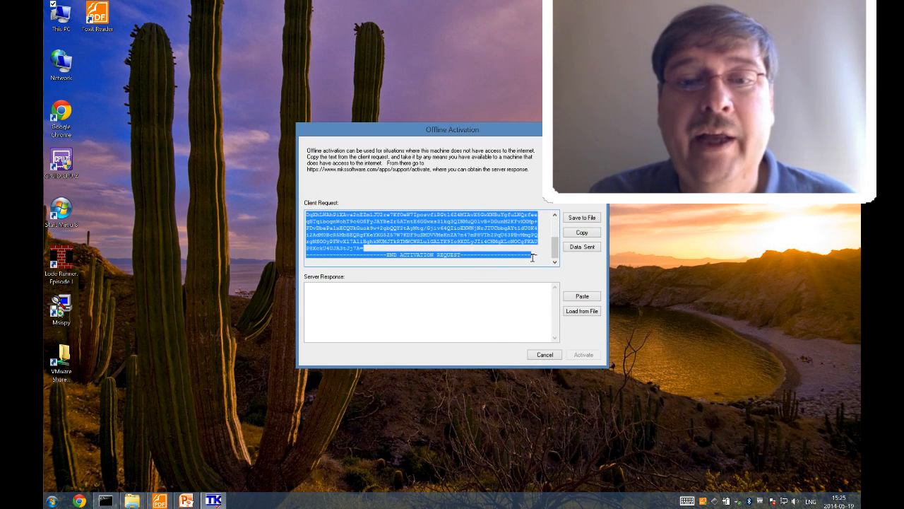
right_click(473, 226)
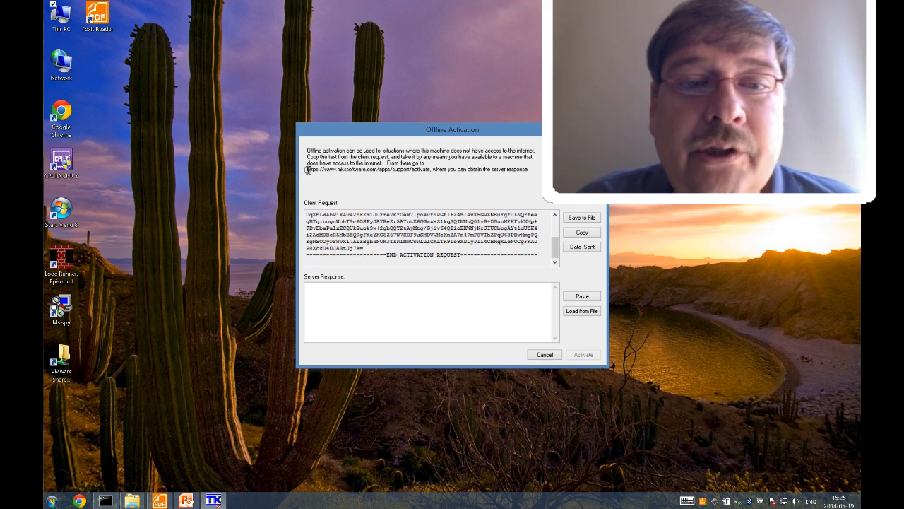
left_click_drag(307, 169, 423, 169)
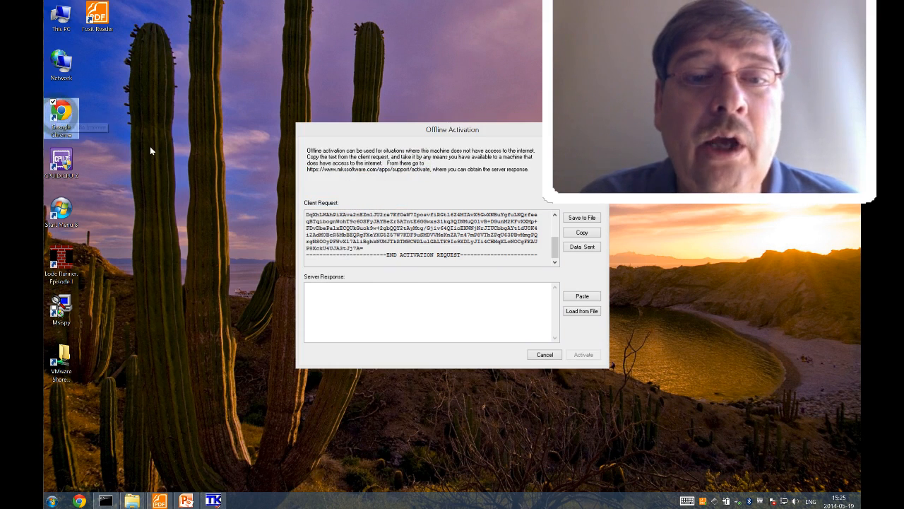
mouse_move(166, 171)
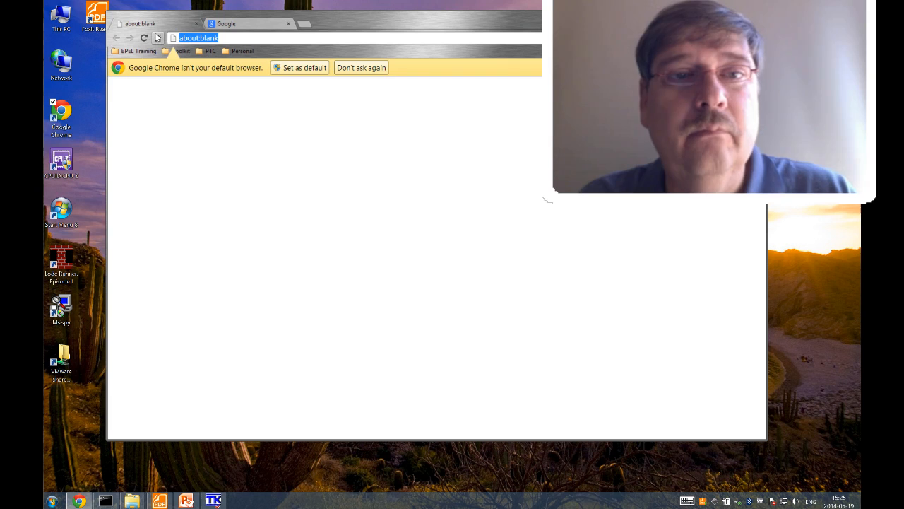
type("https://www.mkssoftware.com/apps/support/activate")
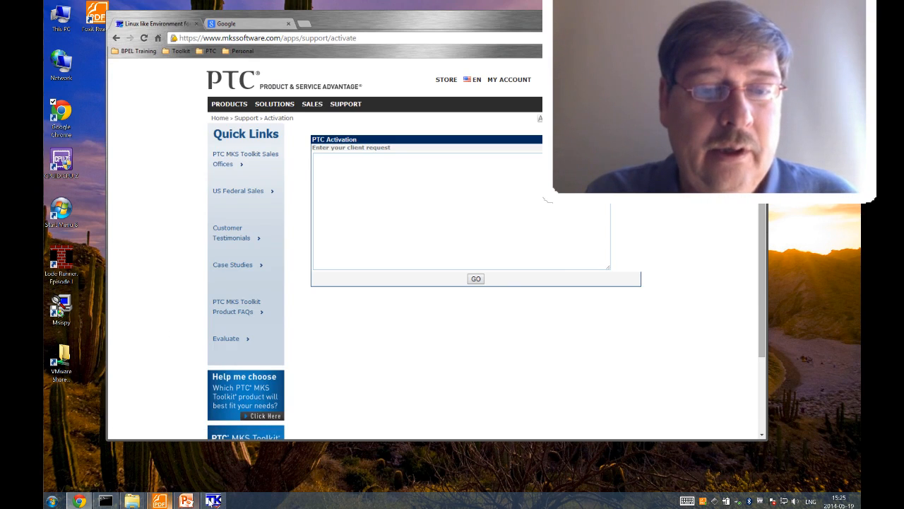
left_click(475, 278)
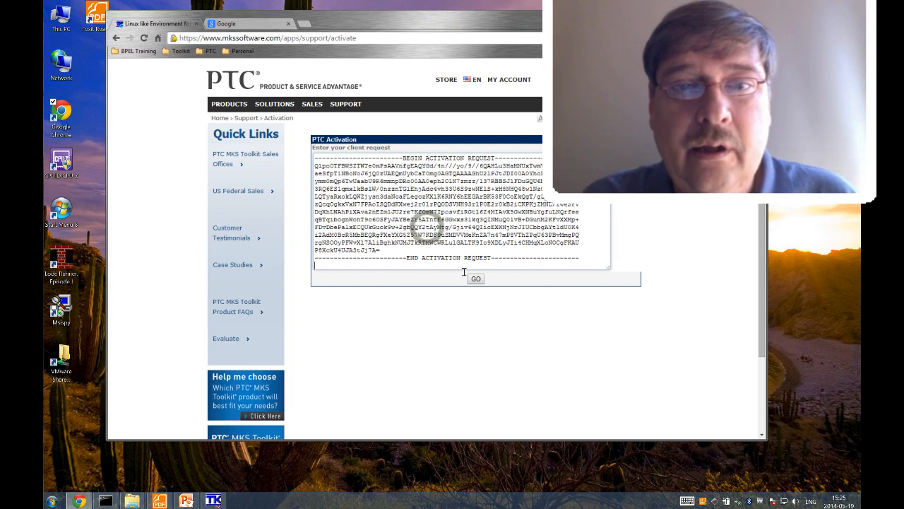
right_click(477, 279)
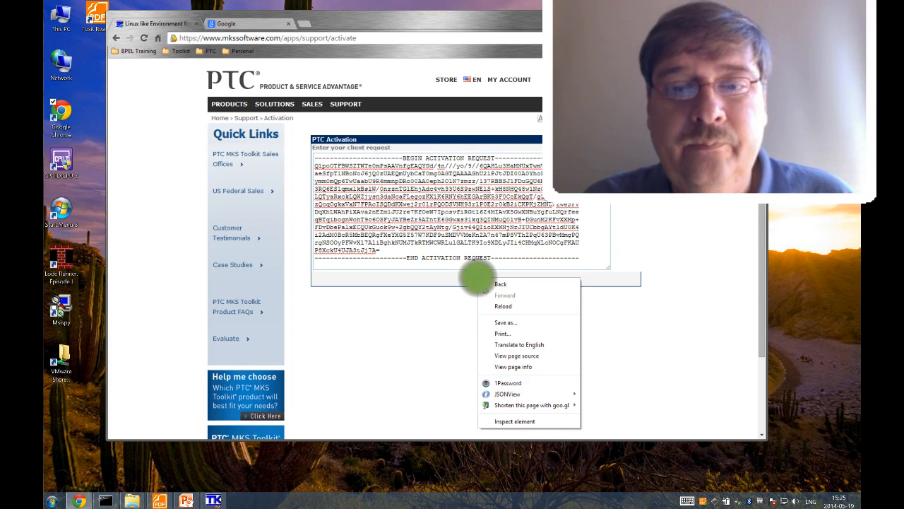
left_click(475, 279)
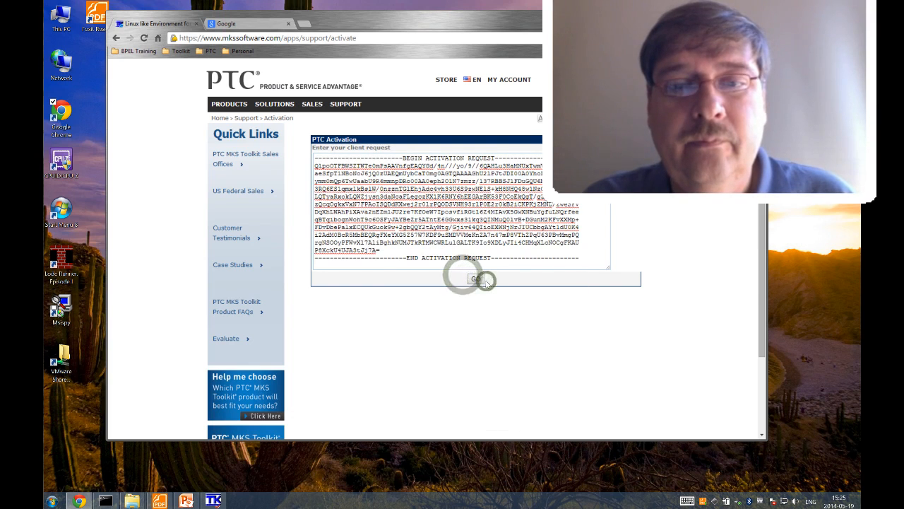
Submit the pasted activation request on PTC's activation page.
left_click(476, 279)
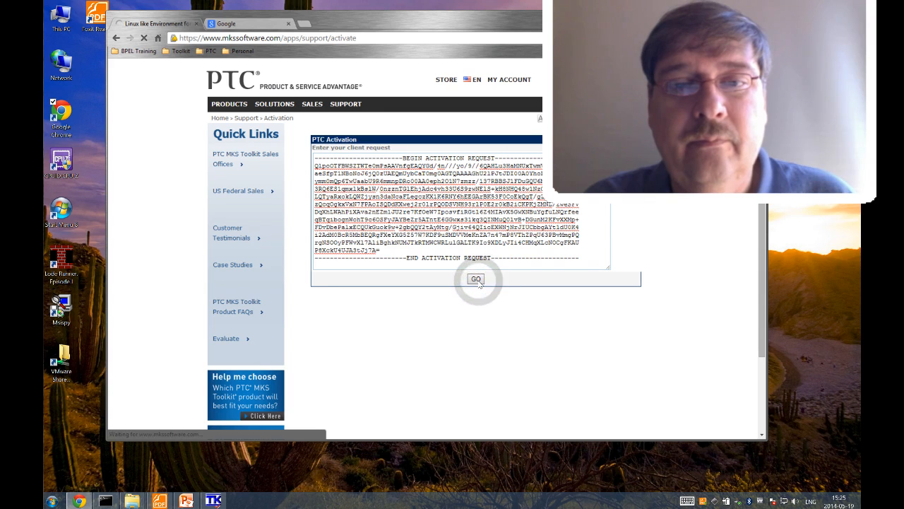
left_click(475, 279)
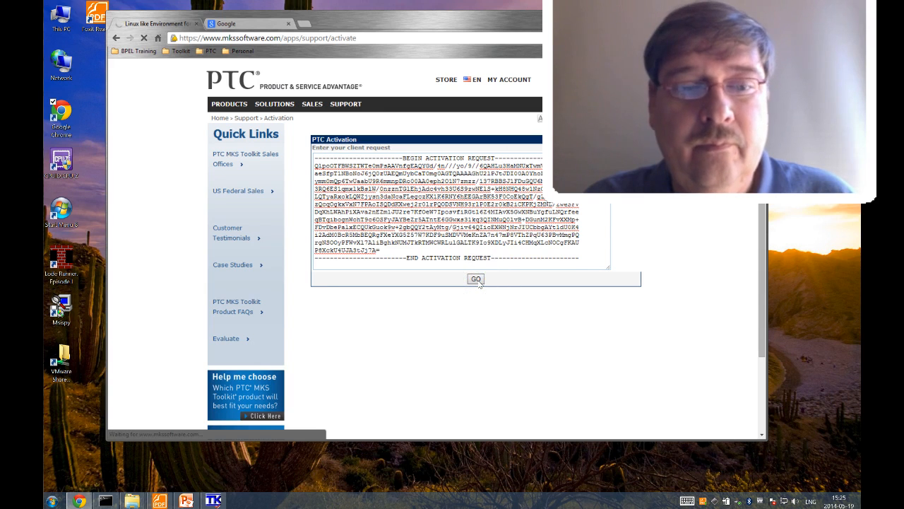
left_click(476, 279)
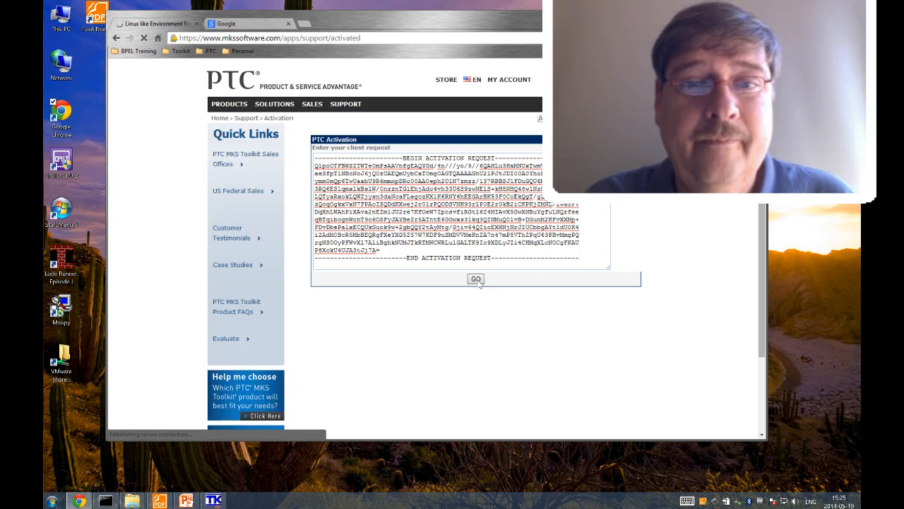
left_click(475, 279)
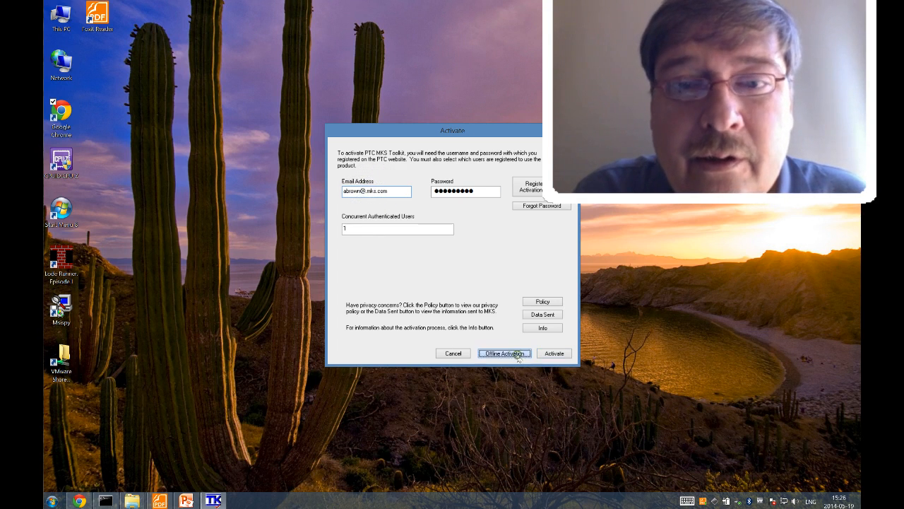
Regenerate the offline activation request and copy its Client Request text.
left_click(503, 354)
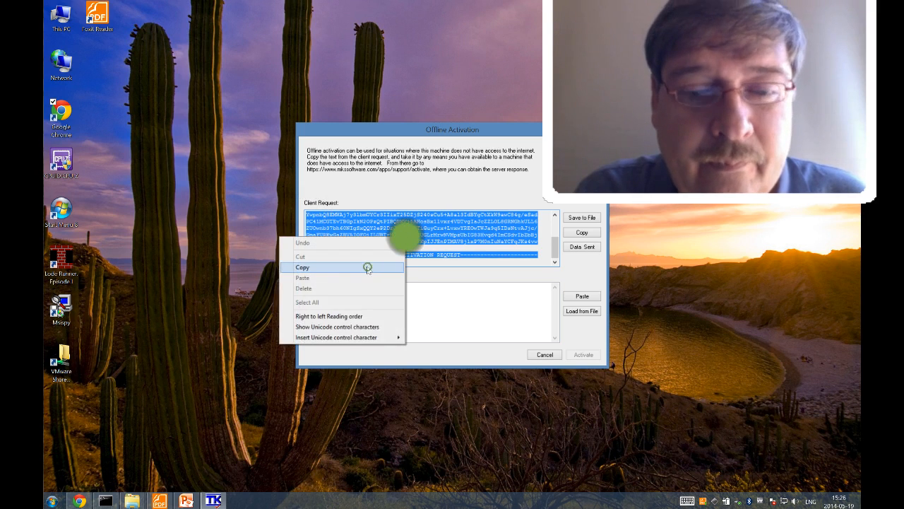
left_click(303, 267)
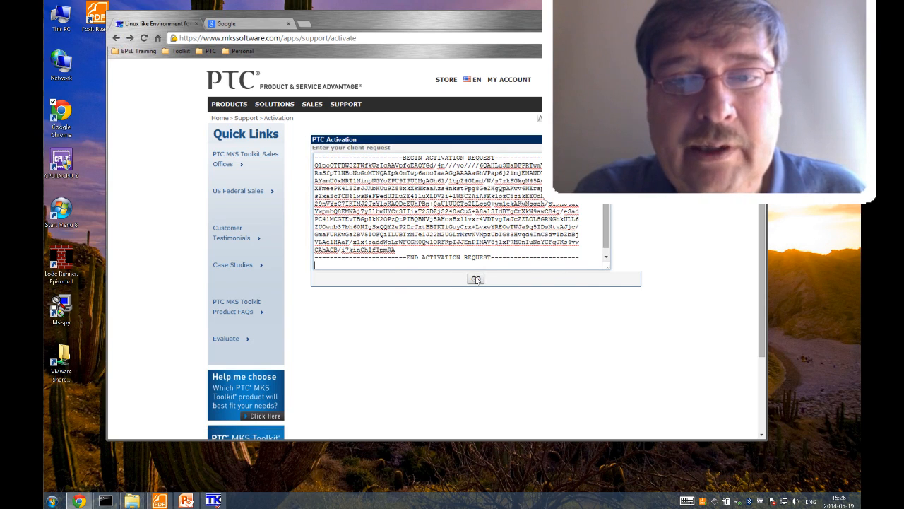
Resubmit the new activation request on the web page, then abandon offline activation.
left_click(475, 278)
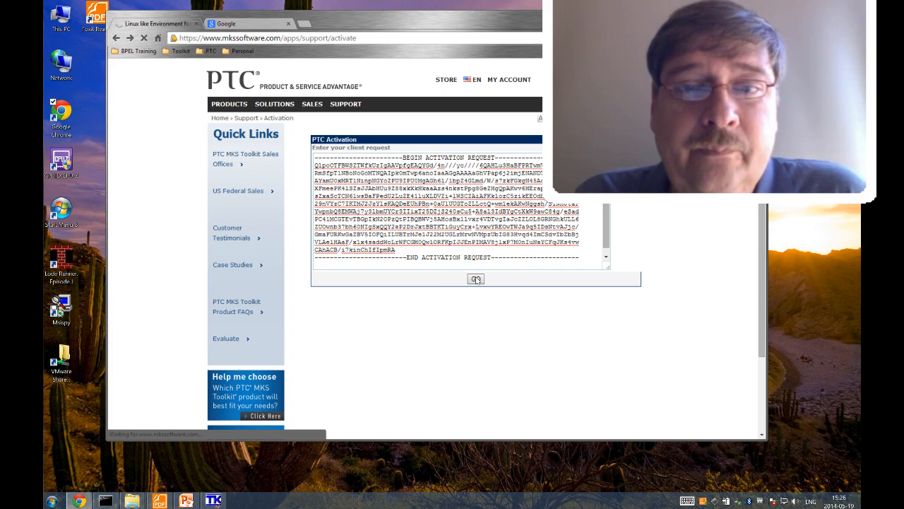
left_click(475, 279)
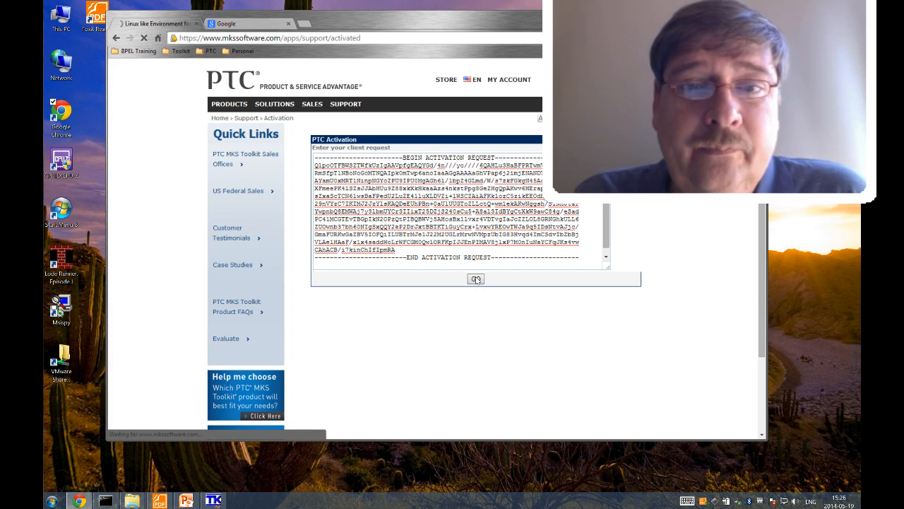
left_click(475, 278)
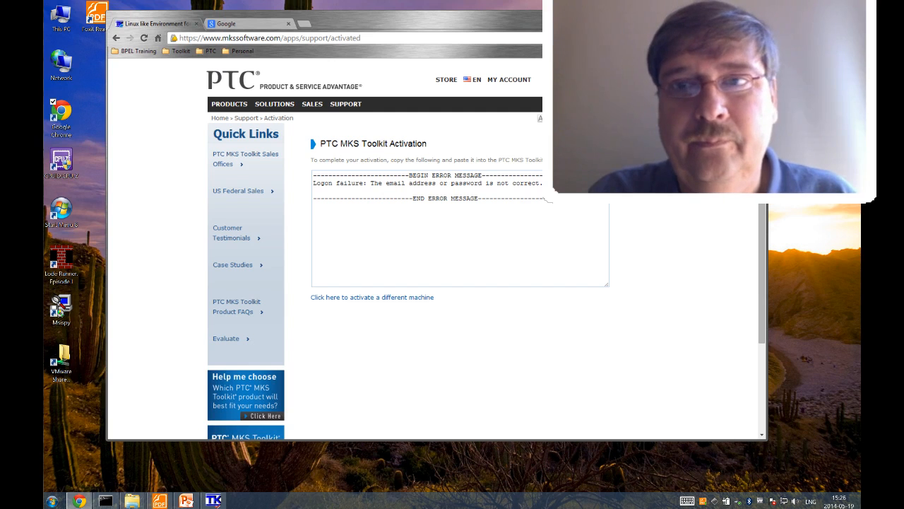
left_click(372, 297)
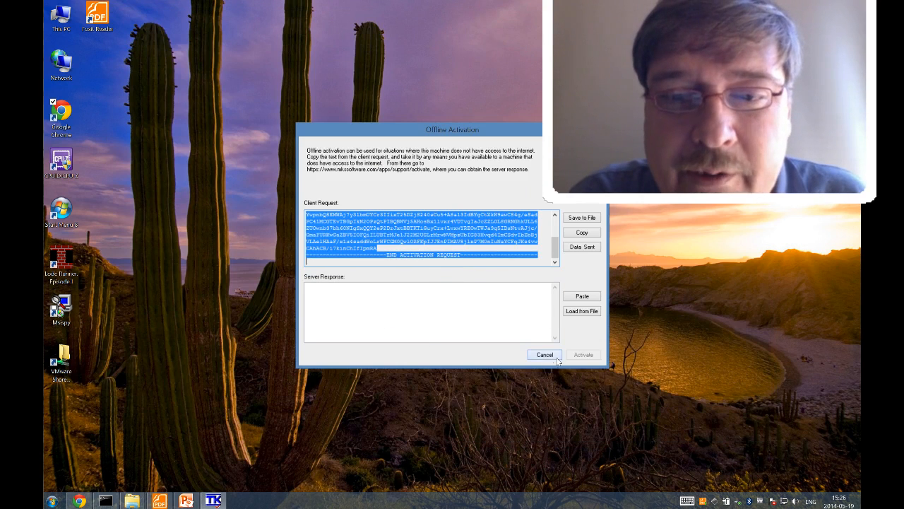
left_click(544, 354)
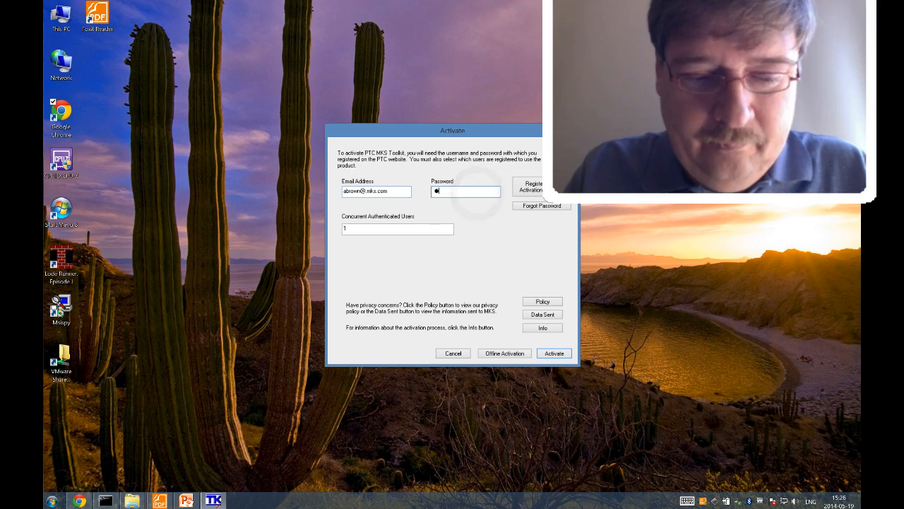
Activate online with the account password, correcting the email after the logon failure.
type("password")
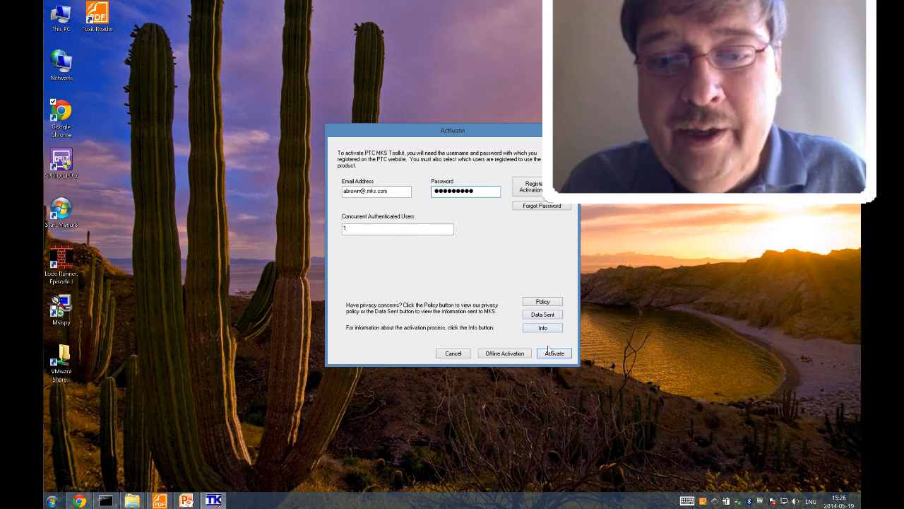
left_click(555, 353)
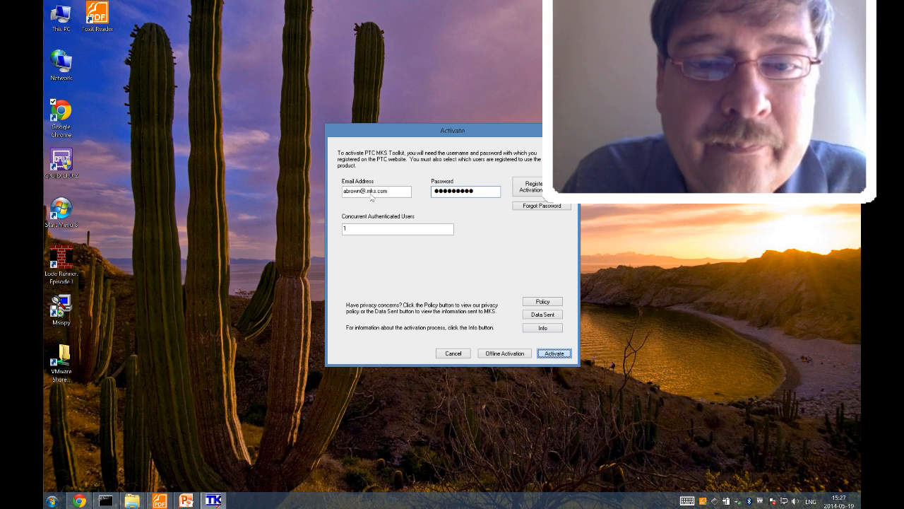
left_click(554, 354)
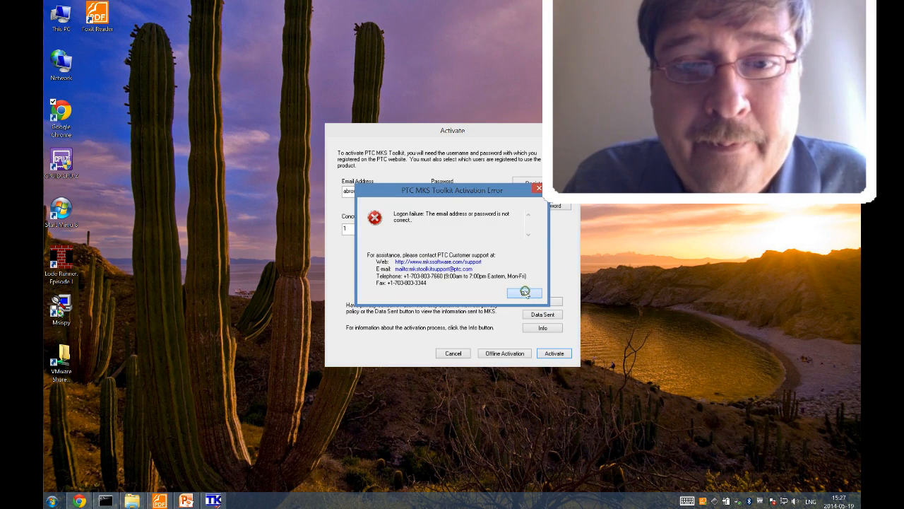
left_click(525, 293)
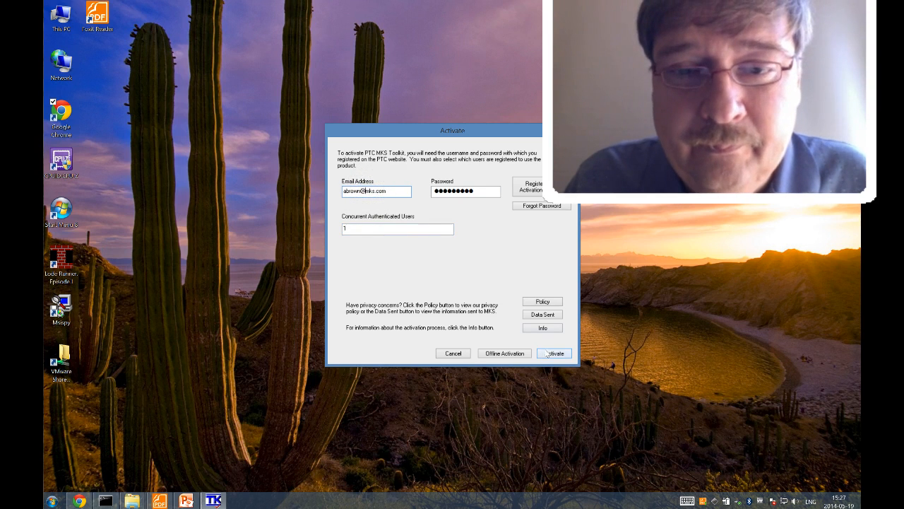
left_click(554, 352)
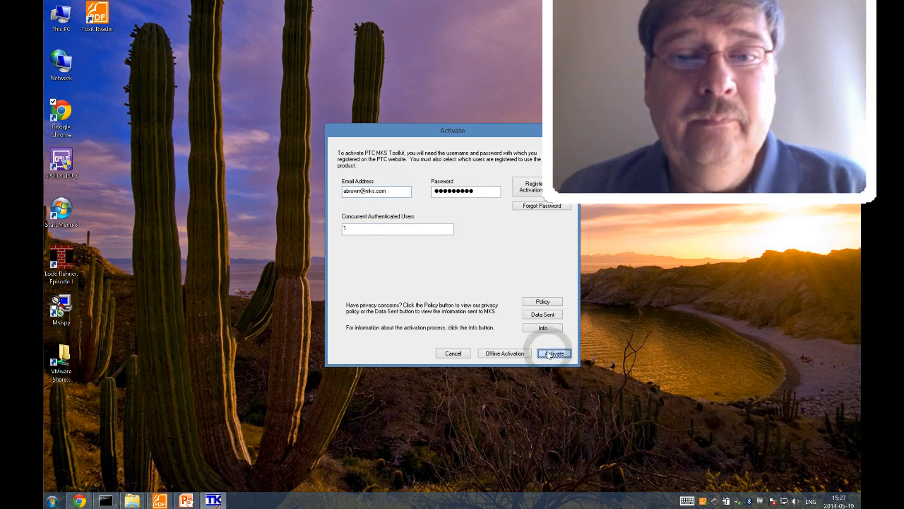
left_click(554, 354)
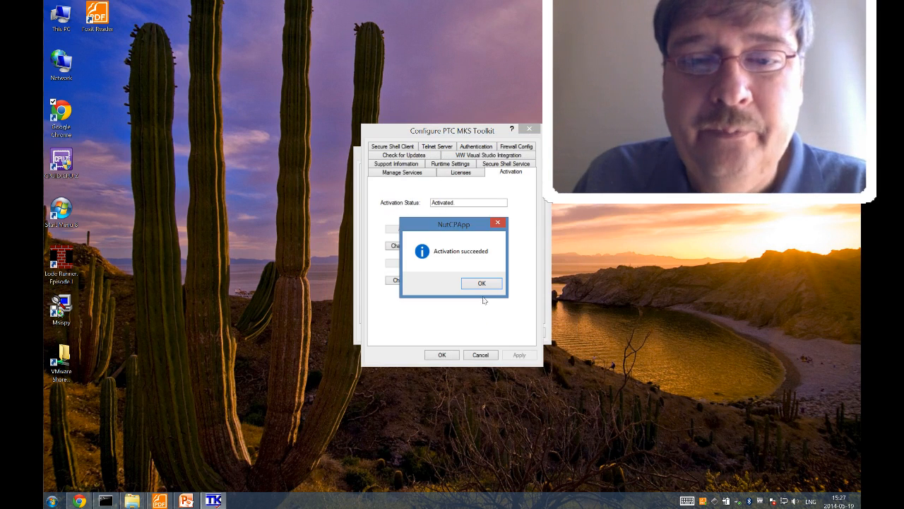
Acknowledge activation, then run 'process' to show one concurrent user with a 59-minute timeout.
left_click(482, 283)
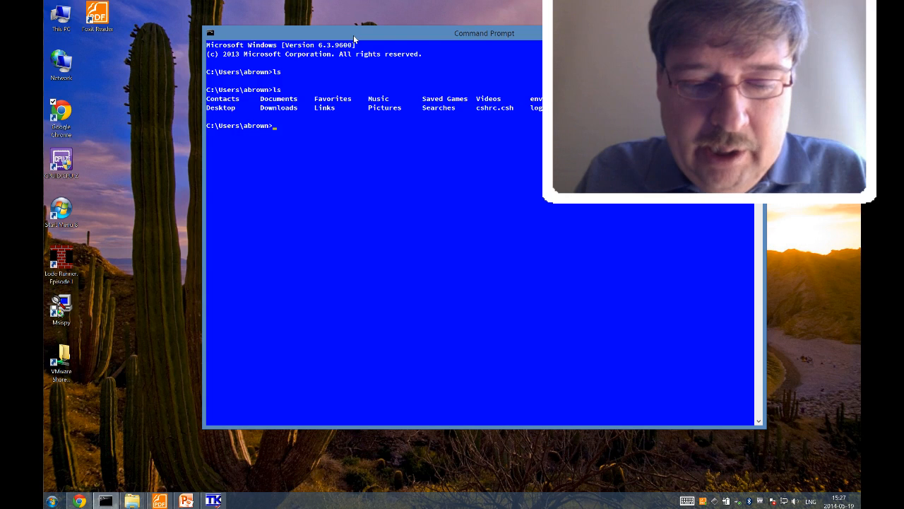
type("process")
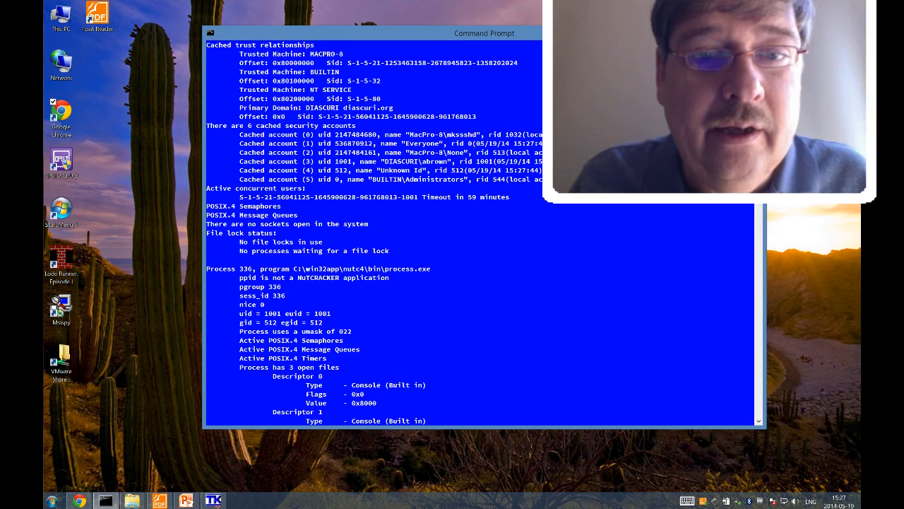
left_click_drag(313, 199, 516, 200)
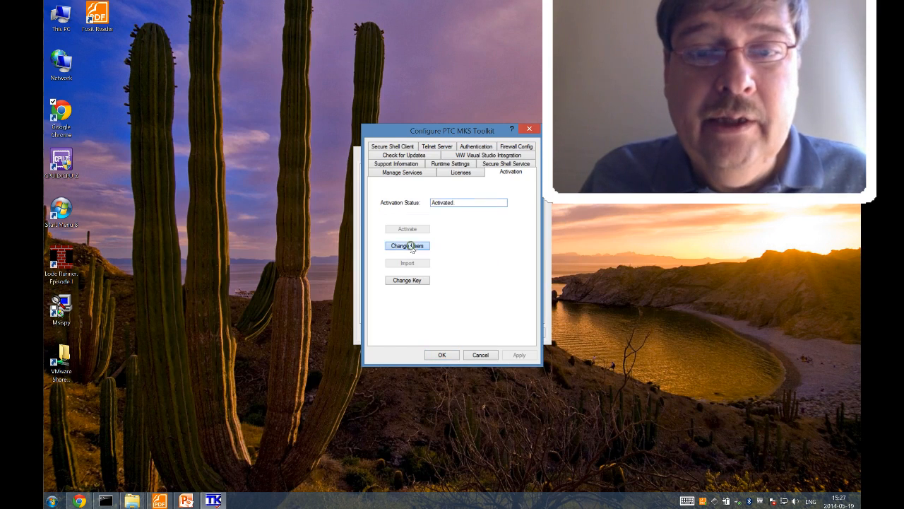
left_click(408, 245)
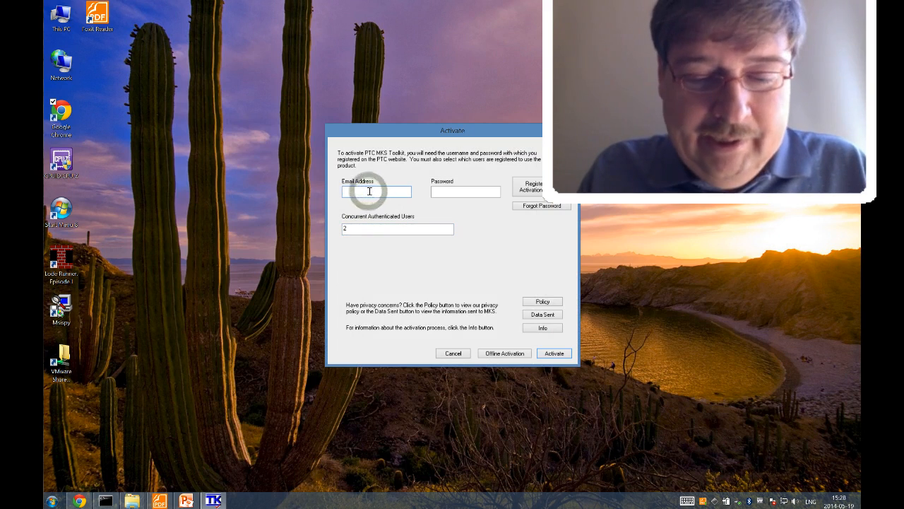
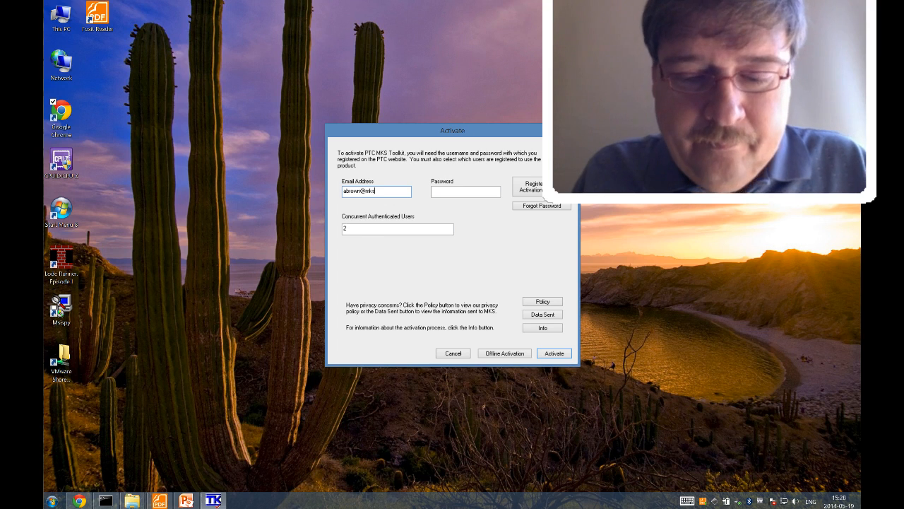
type("••••")
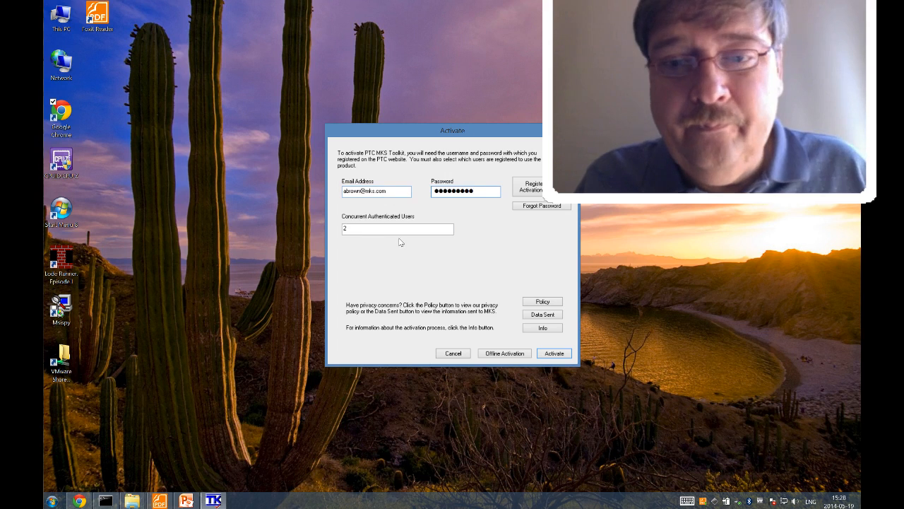
left_click(555, 354)
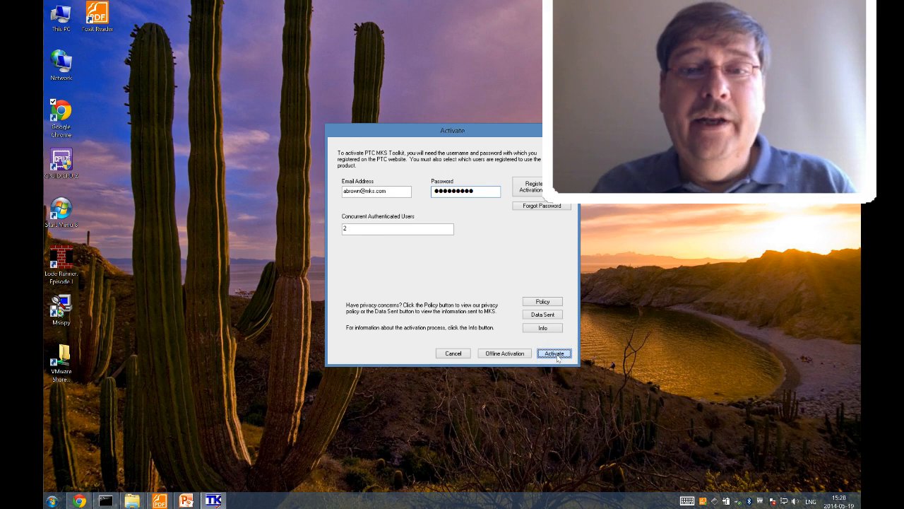
left_click(554, 353)
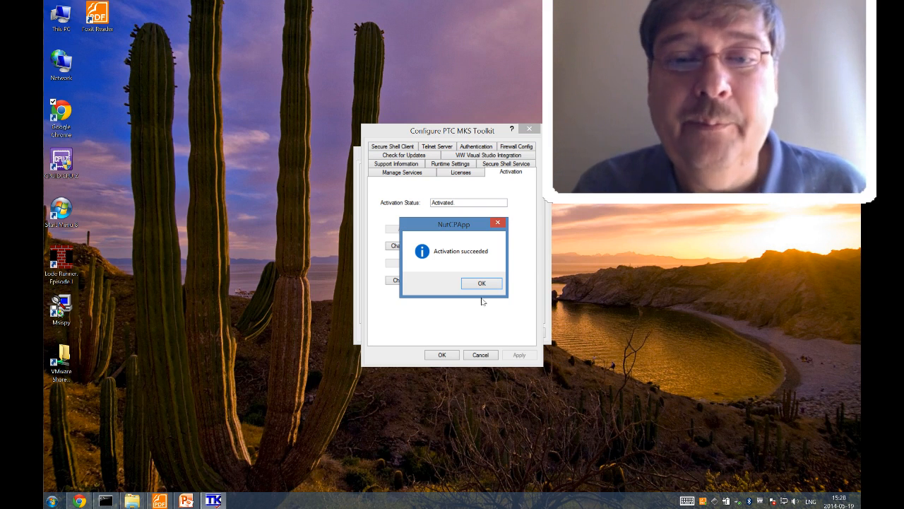
left_click(481, 283)
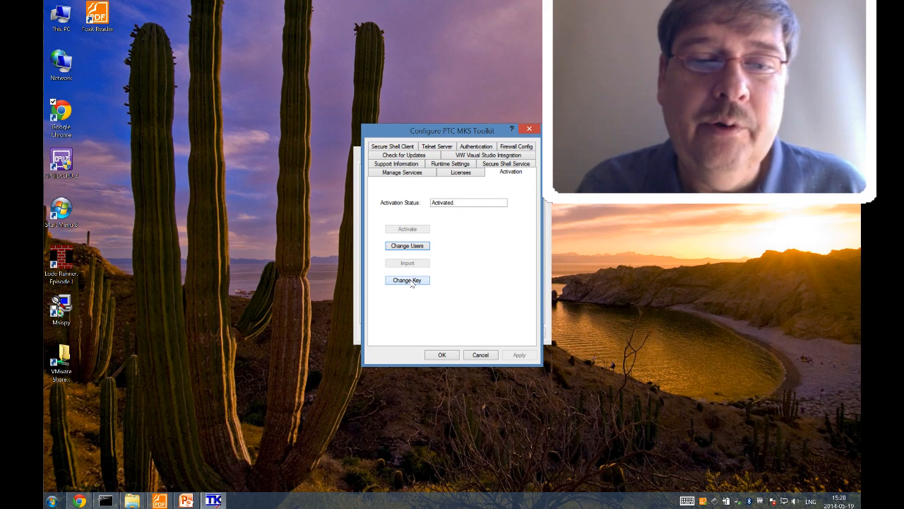
Start a new product key entry, then select and copy the key from the licensing PDF.
left_click(408, 281)
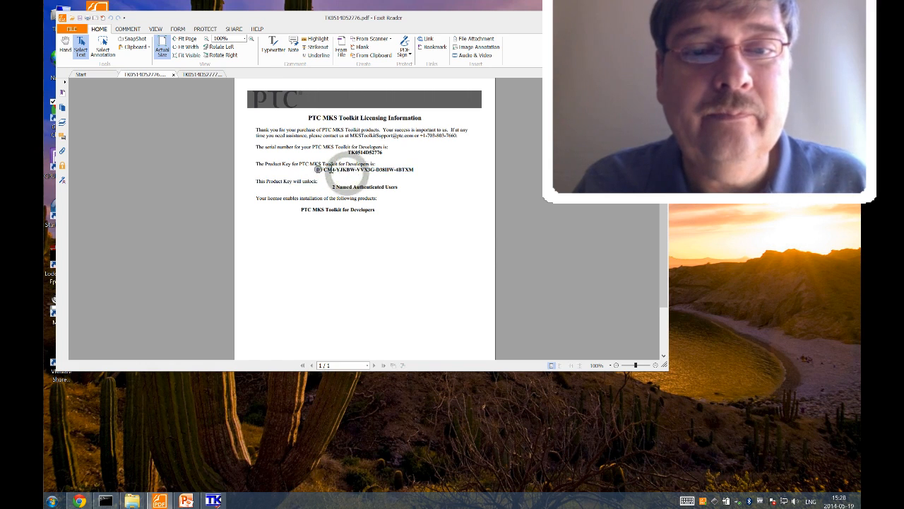
left_click_drag(318, 170, 413, 169)
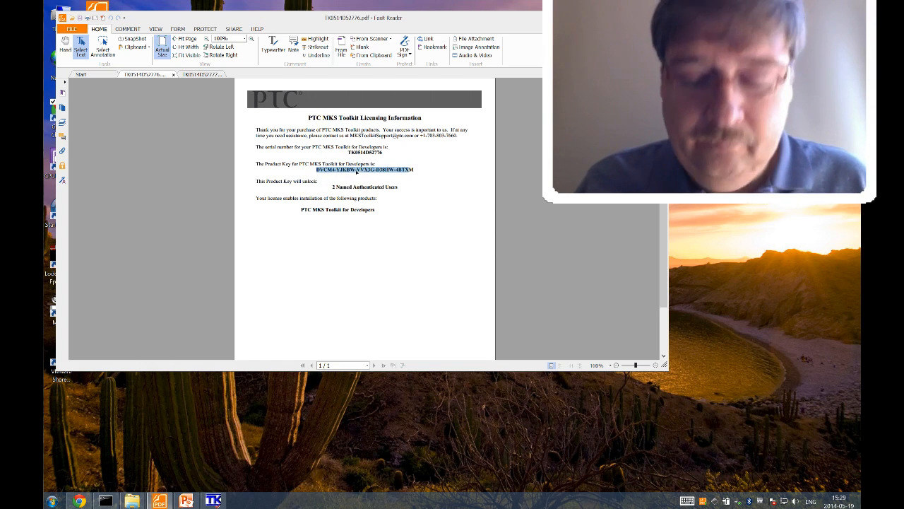
right_click(354, 170)
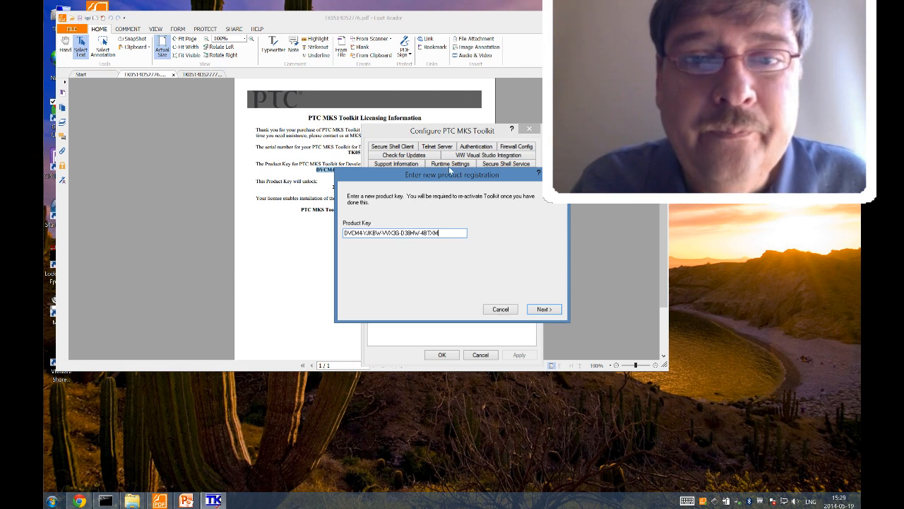
Proceed with the pasted product key to the New Product Key activation form.
left_click(543, 309)
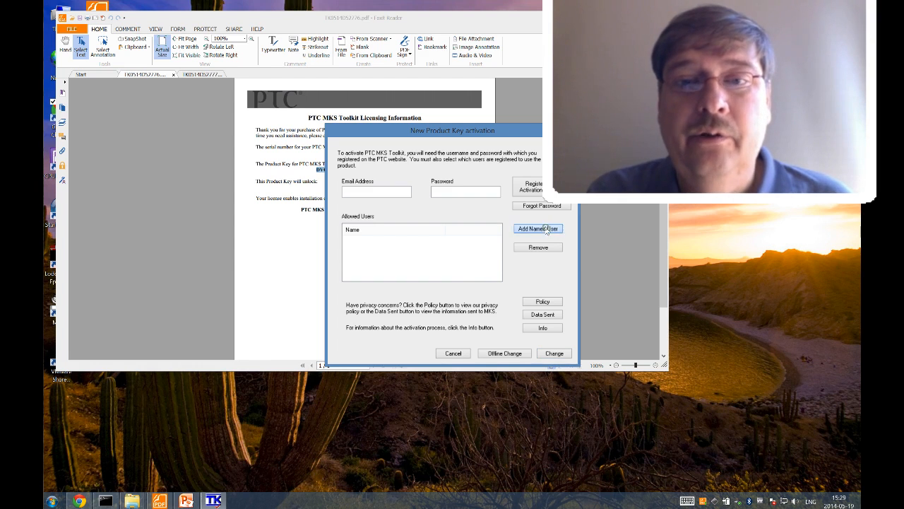
left_click(537, 228)
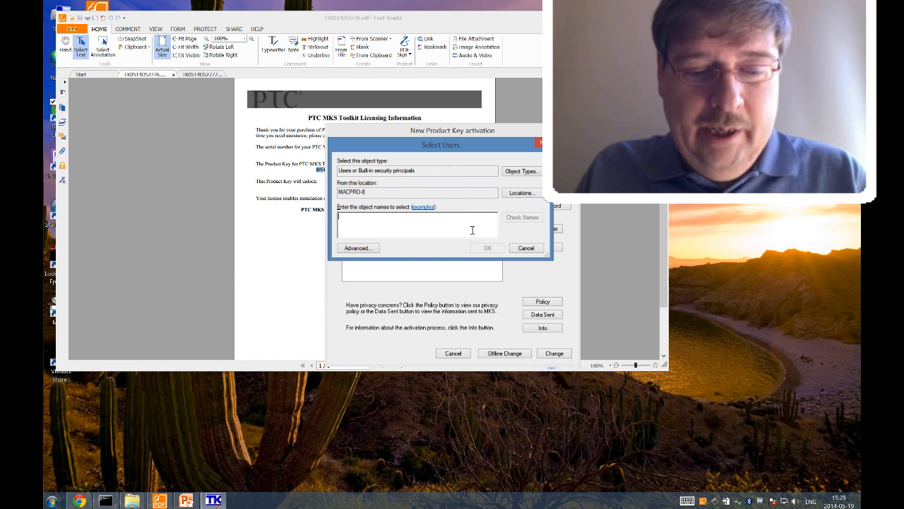
type("Administrator")
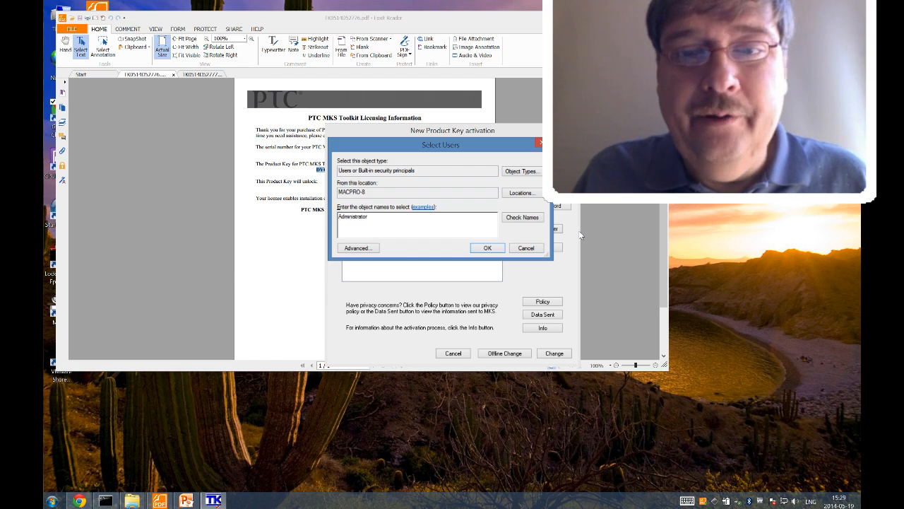
left_click(522, 216)
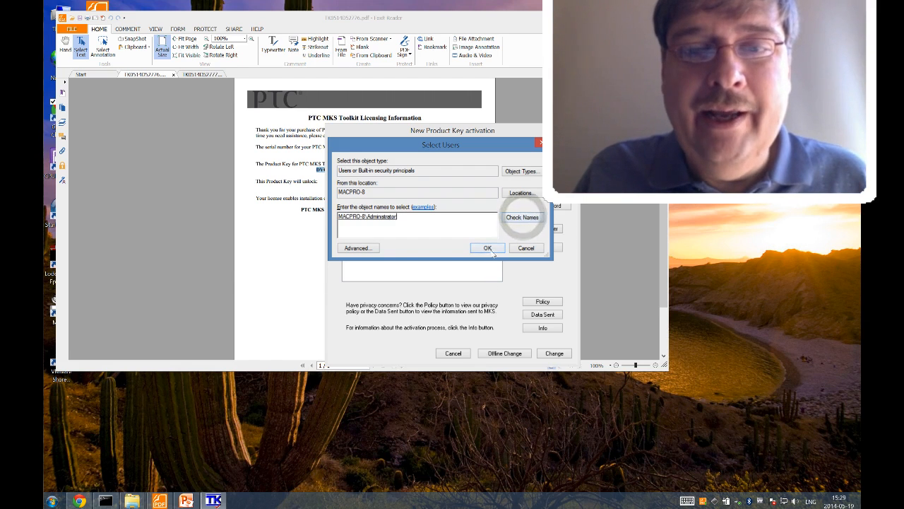
left_click(487, 248)
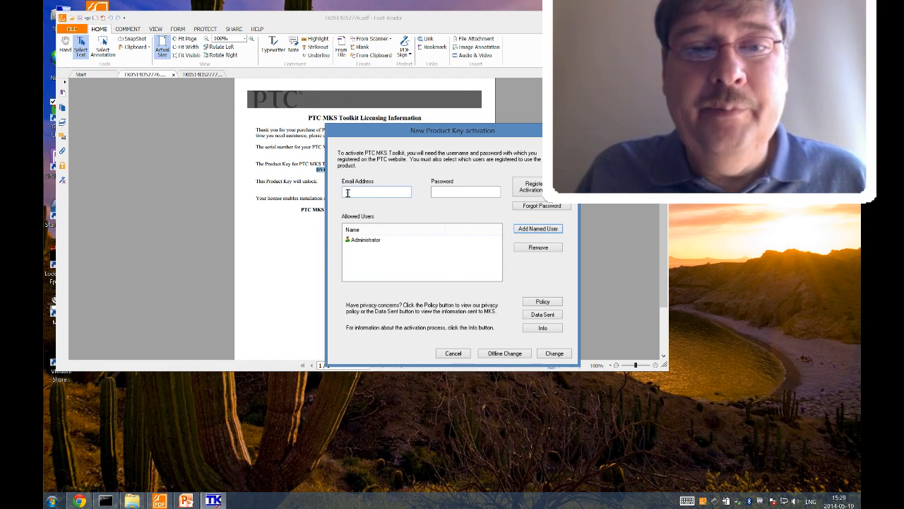
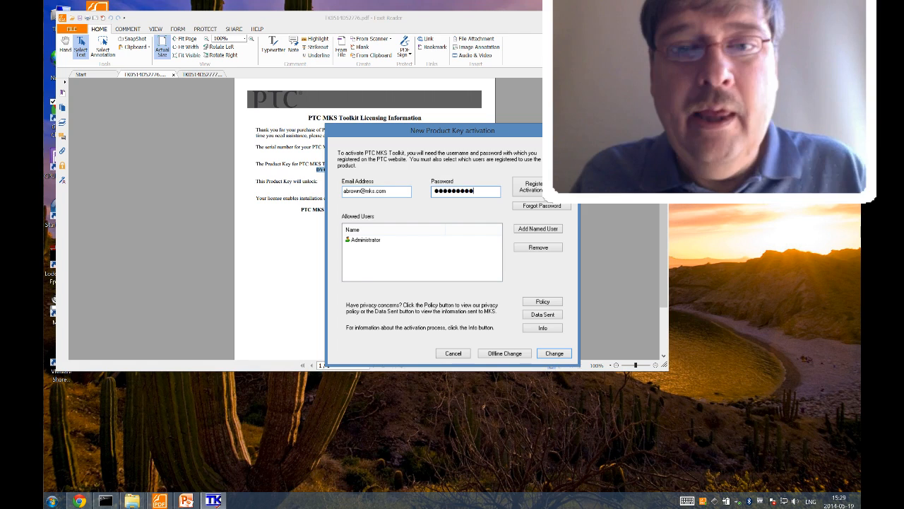
left_click(555, 354)
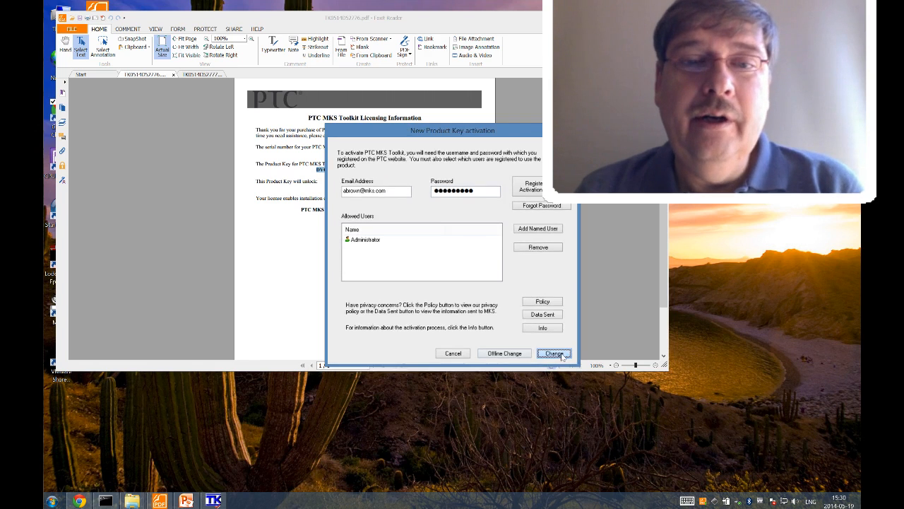
left_click(554, 353)
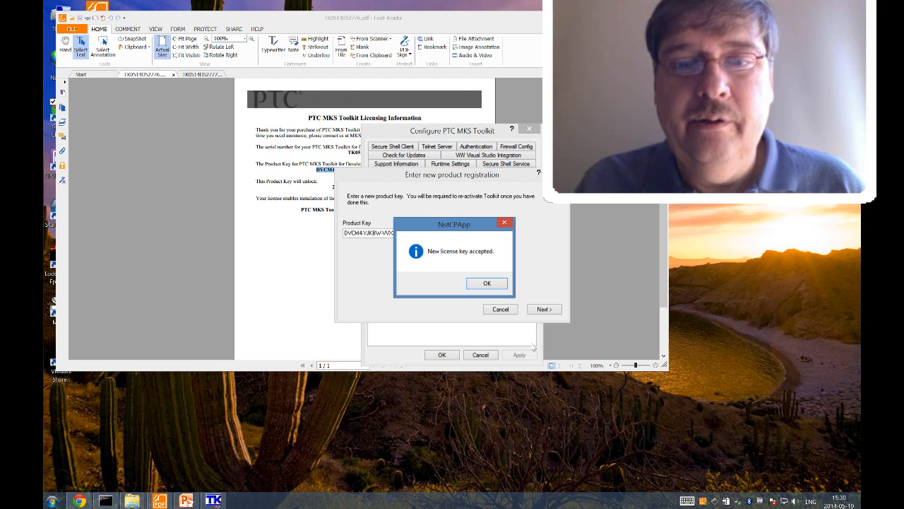
Dismiss the 'New license key accepted' message and return to the Activation tab.
left_click(486, 283)
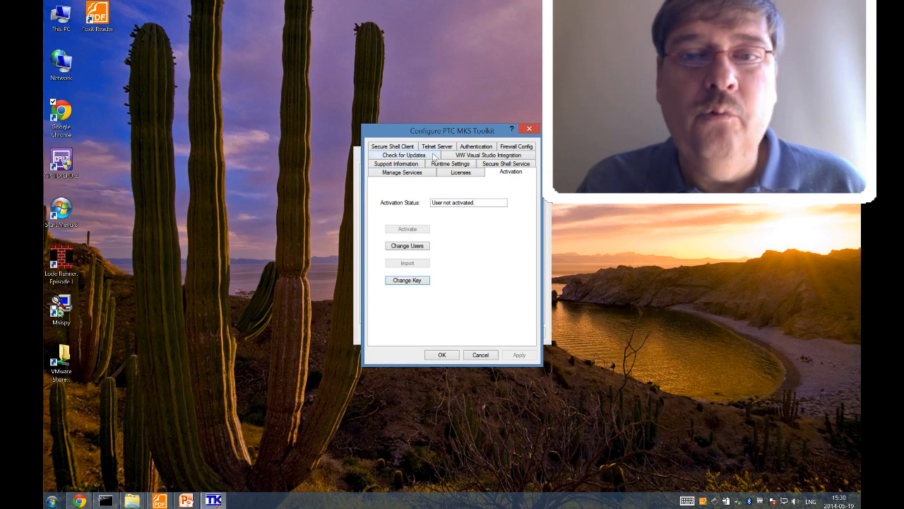
left_click(407, 280)
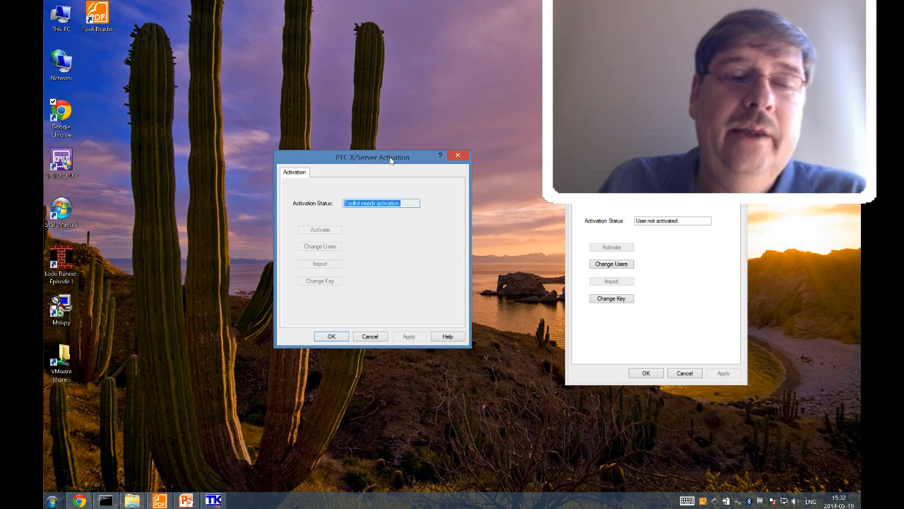
mouse_move(531, 299)
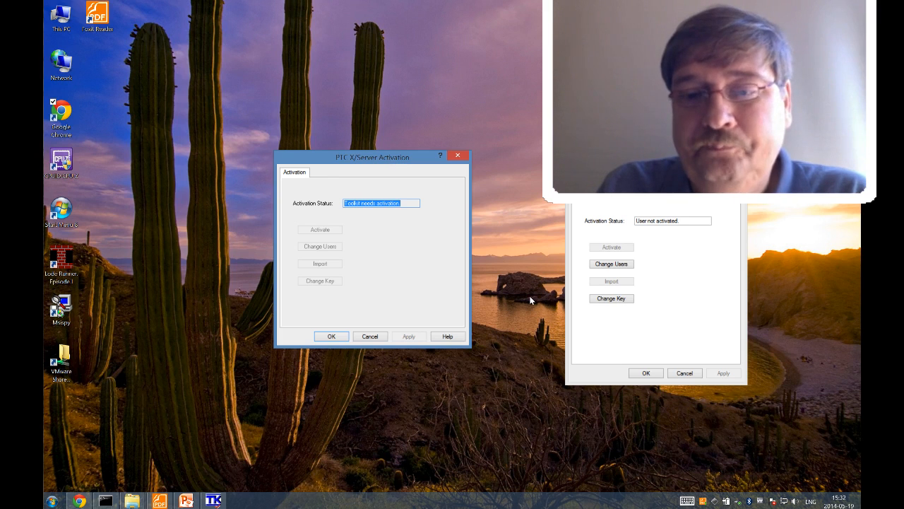
mouse_move(221, 486)
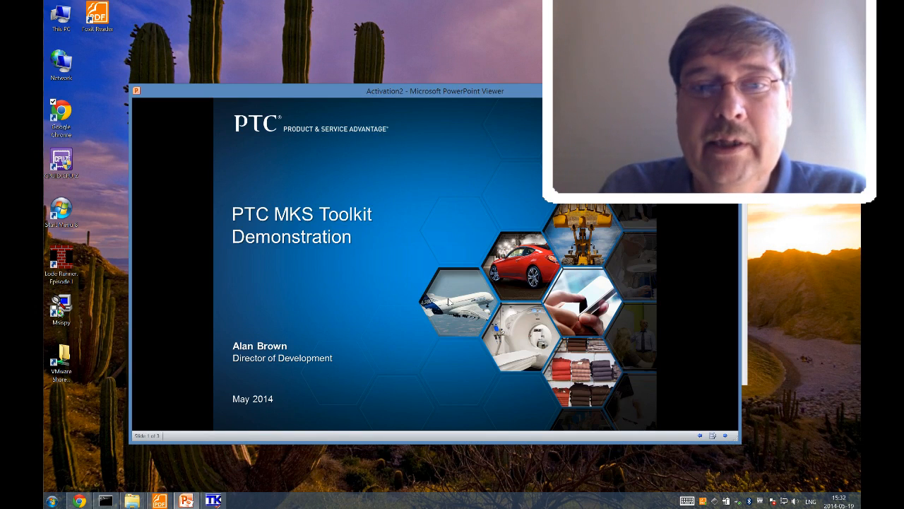
Open the slide show options over the 'PTC MKS Toolkit Demonstration' title slide.
right_click(449, 302)
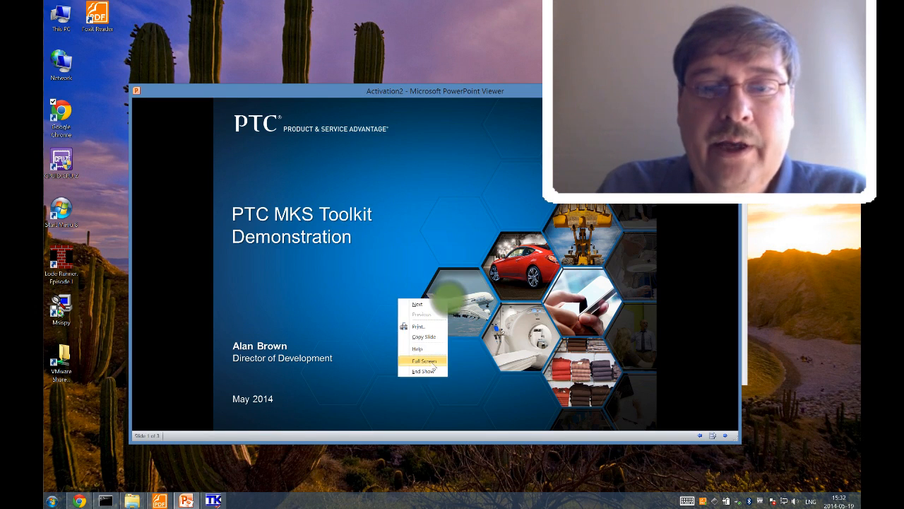